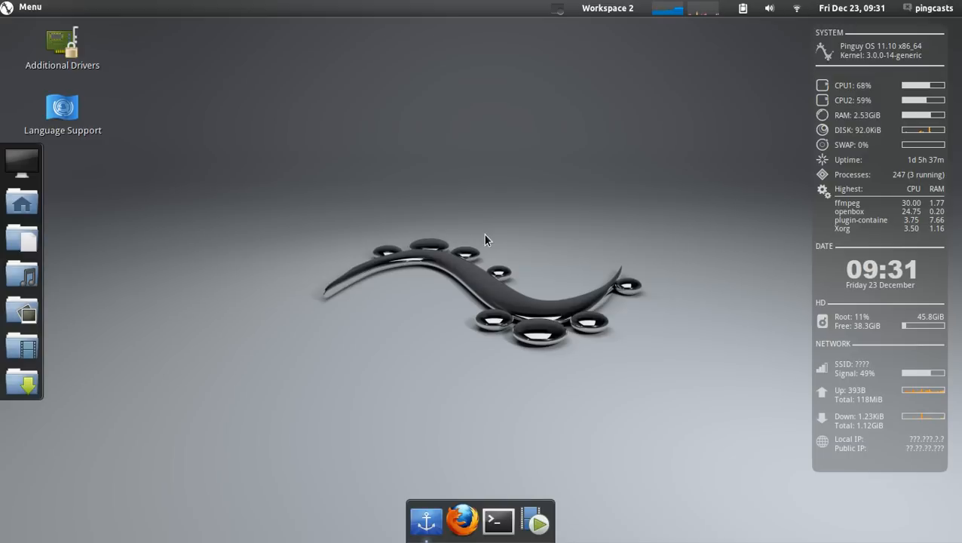
# Launch Advanced Settings by searching "advanc" from the applications menu.
pyautogui.click(30, 6)
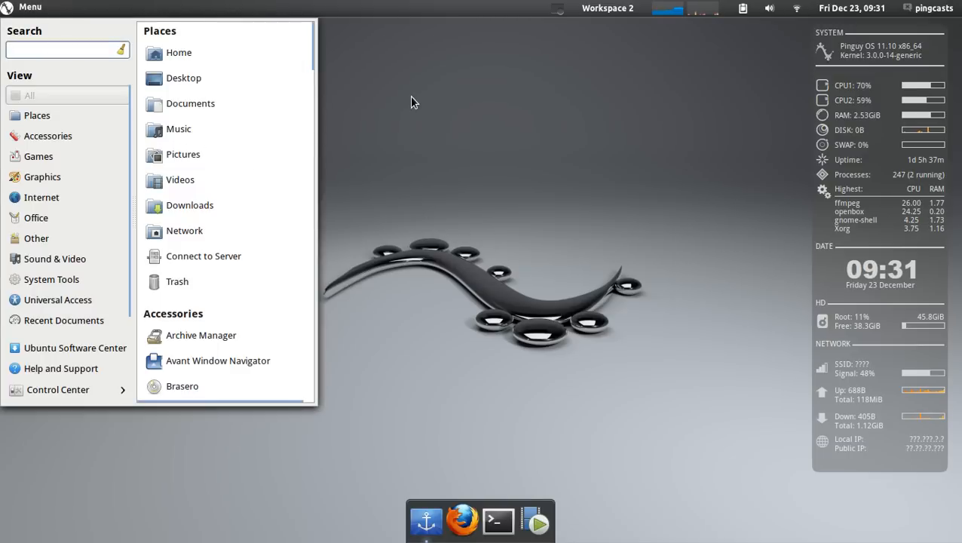
pyautogui.write('advanc')
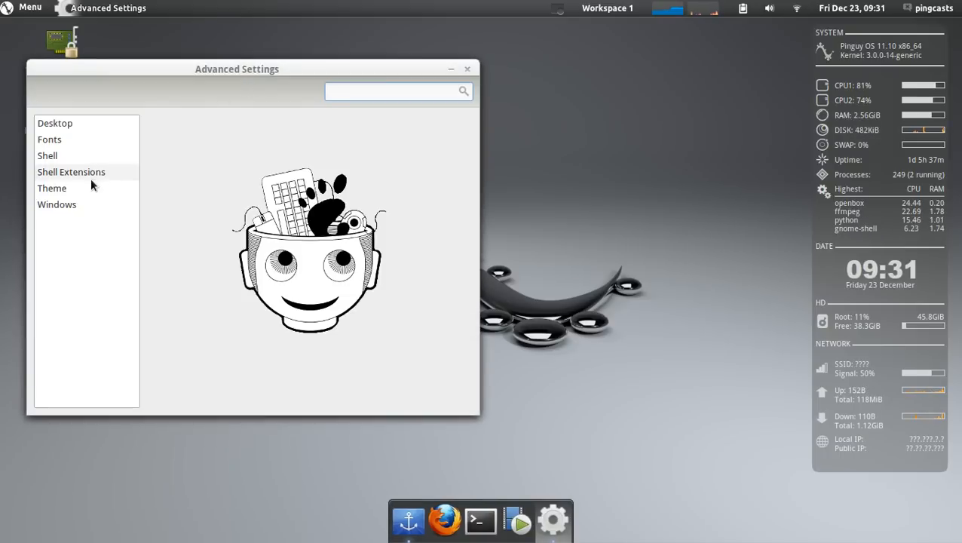
# Show the Shell Extensions list, centre the window and review the extension toggles.
pyautogui.click(71, 172)
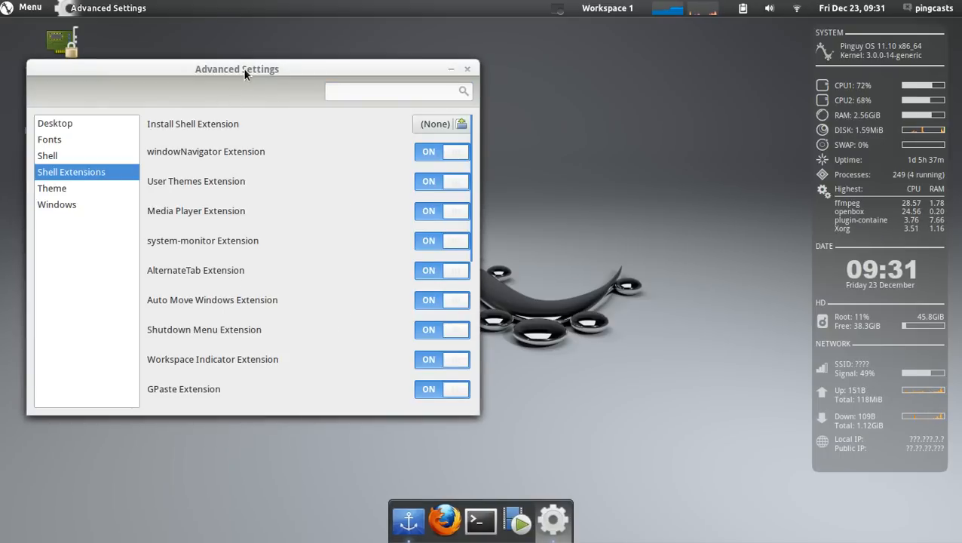
pyautogui.moveTo(237, 69); pyautogui.dragTo(437, 42)
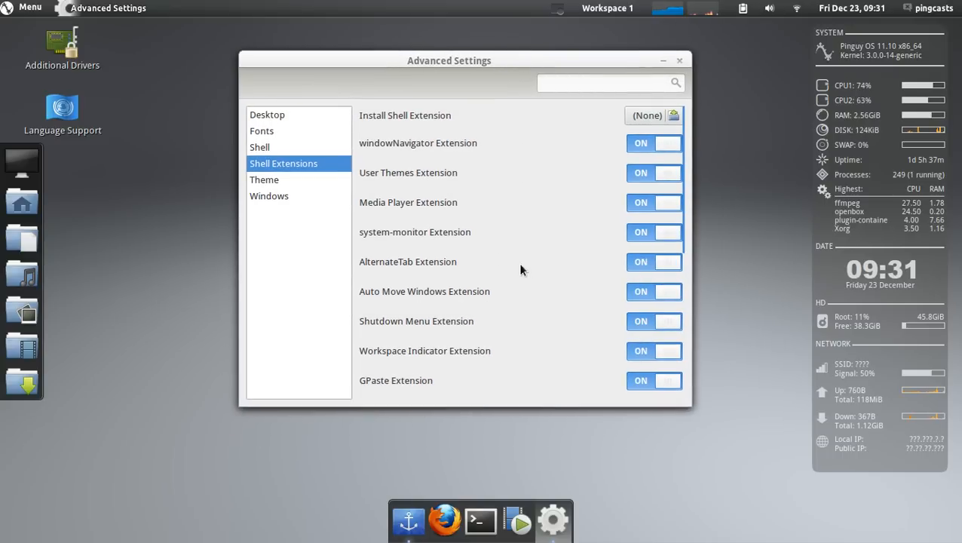
pyautogui.moveTo(437, 263)
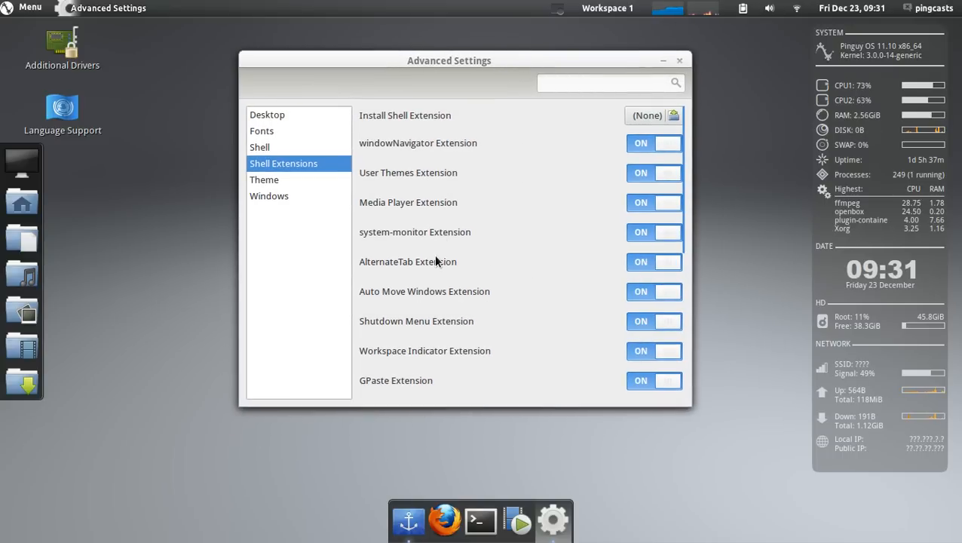
pyautogui.moveTo(413, 345)
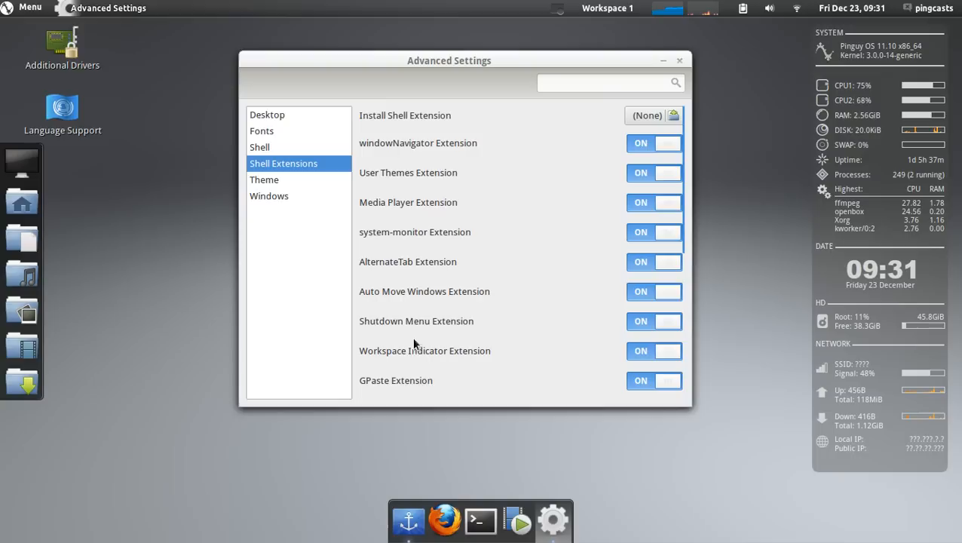
pyautogui.scroll(-3)
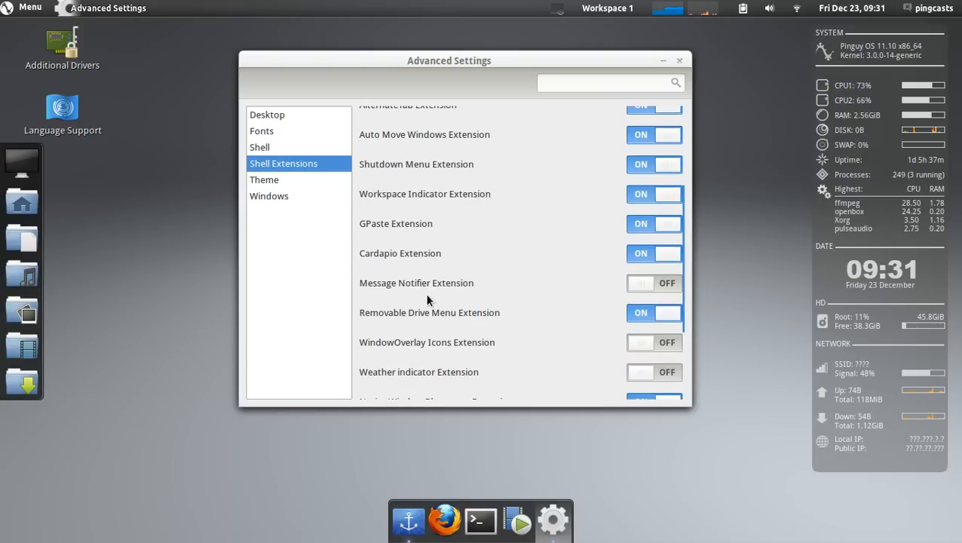
pyautogui.moveTo(171, 107)
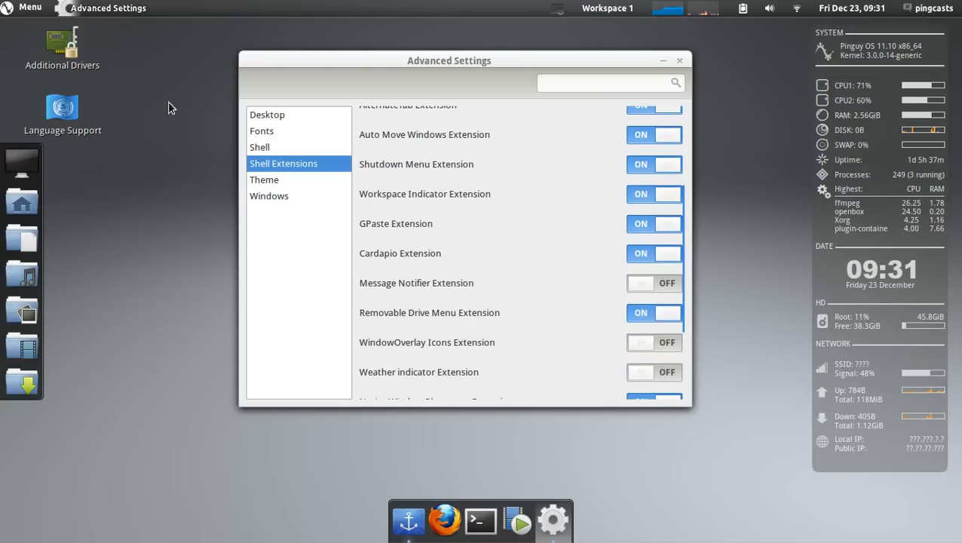
pyautogui.scroll(-3)
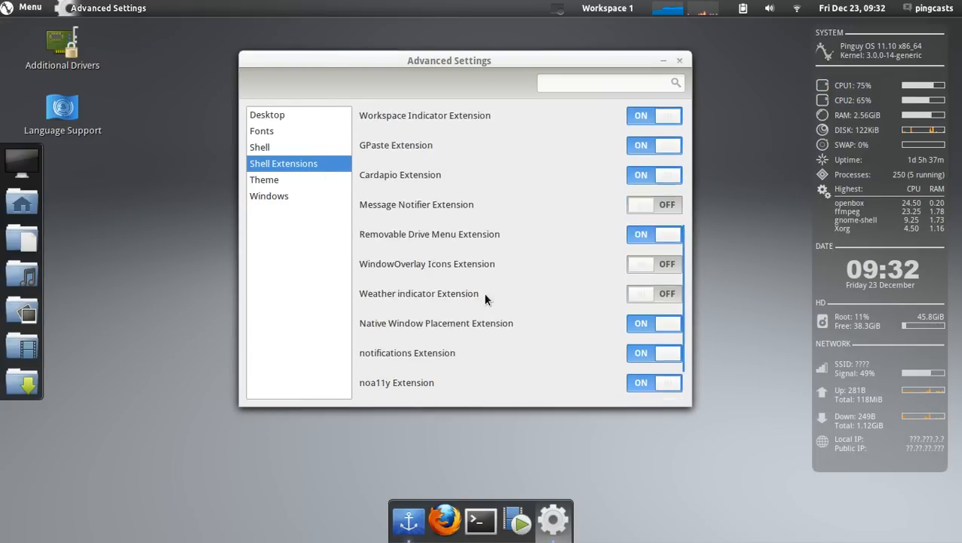
pyautogui.scroll(-3)
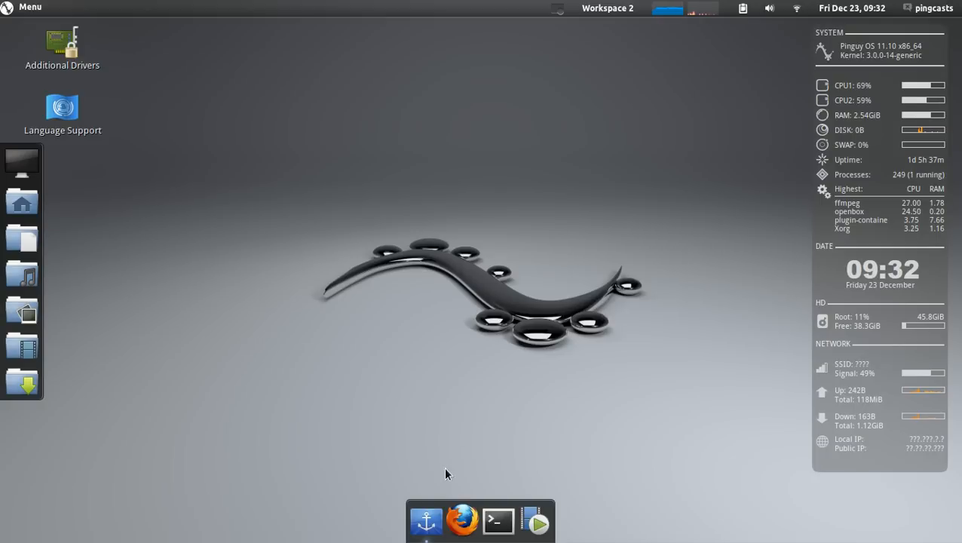
pyautogui.moveTo(461, 515)
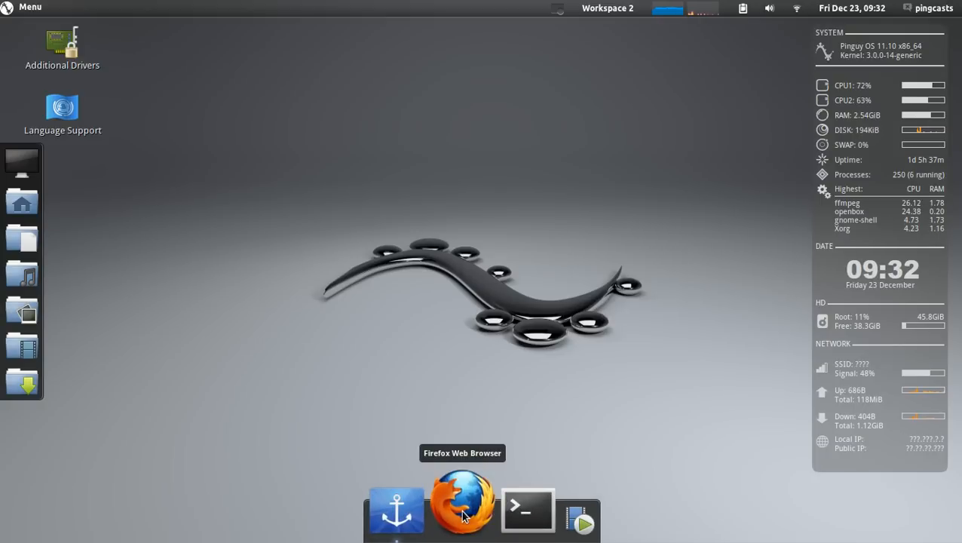
# Start Firefox from the dock.
pyautogui.click(462, 504)
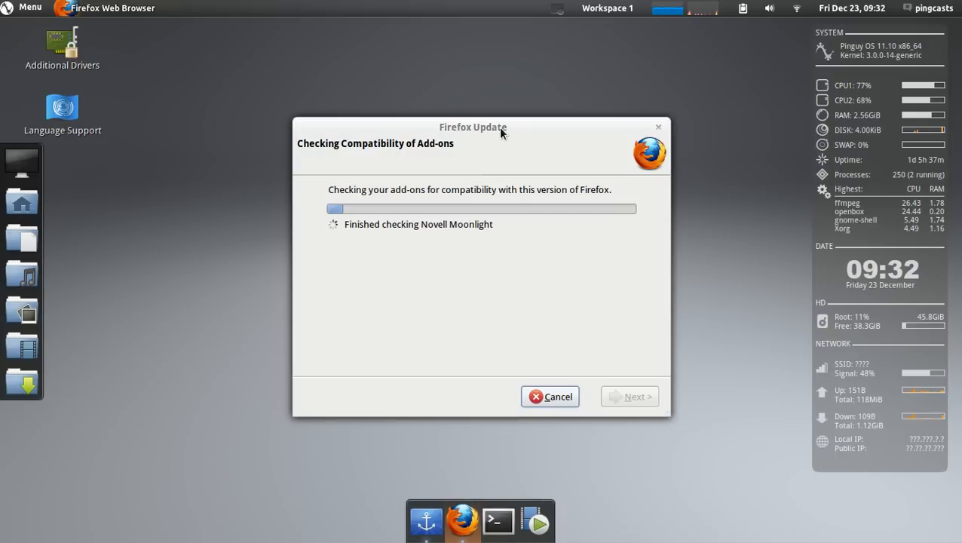
pyautogui.moveTo(684, 262)
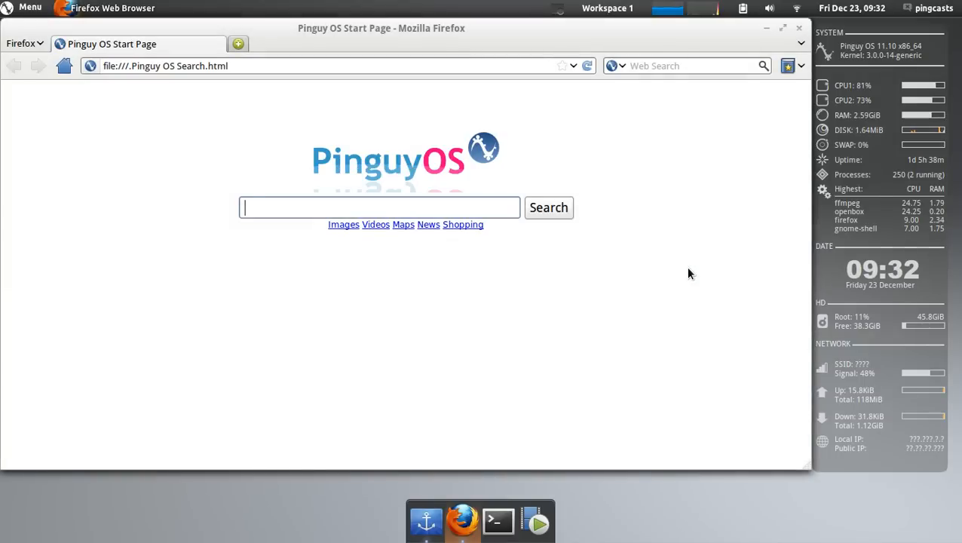
# Maximize Firefox and search the start page for "gnome extensions", returning to the results.
pyautogui.click(165, 66)
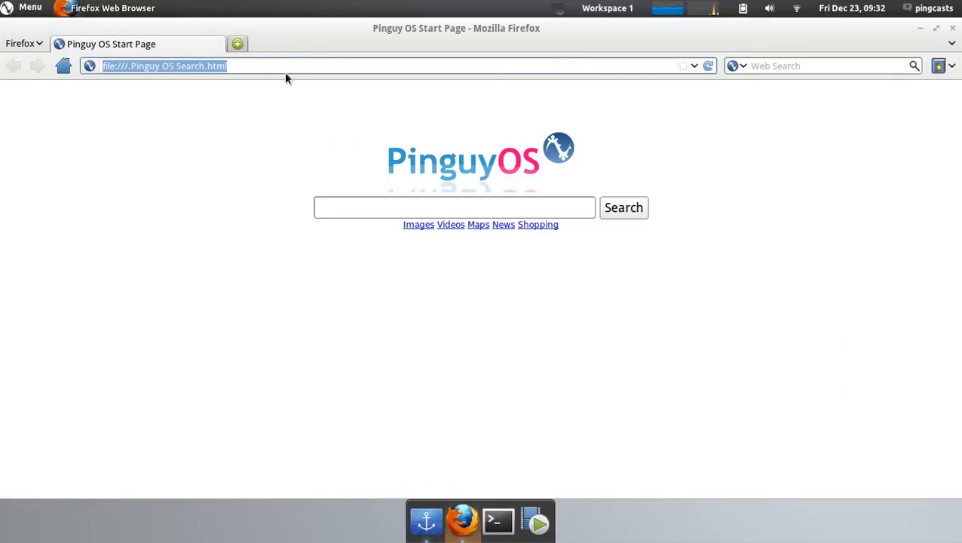
pyautogui.moveTo(416, 195)
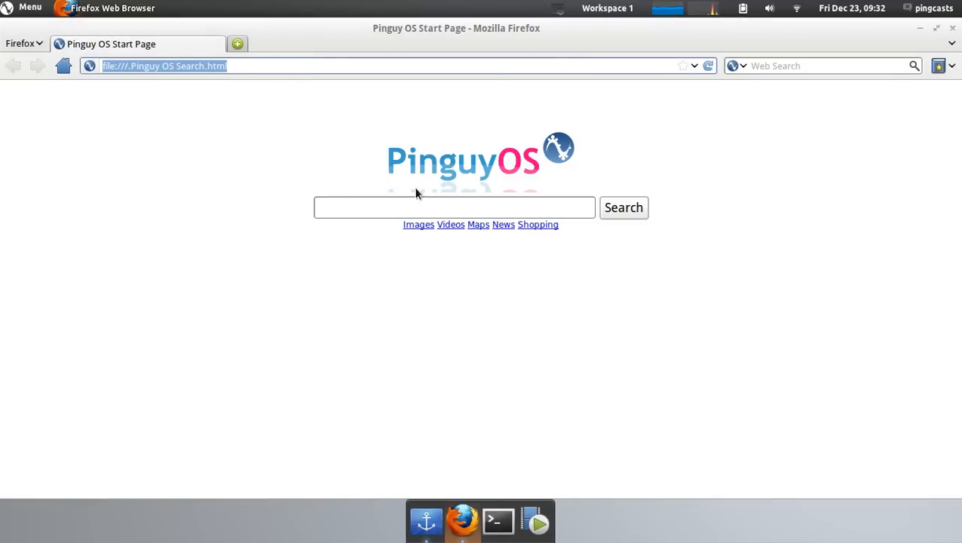
pyautogui.click(454, 208)
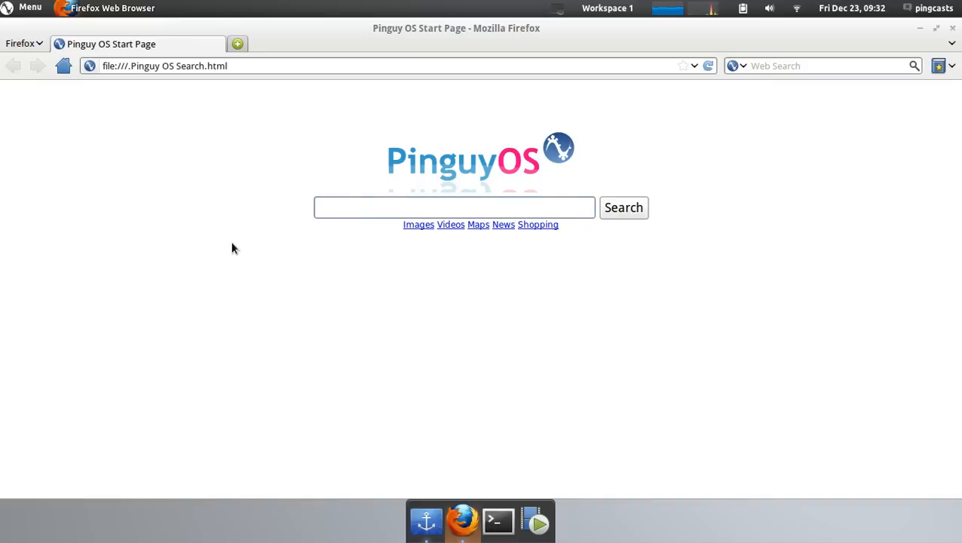
pyautogui.write('gnome extensions')
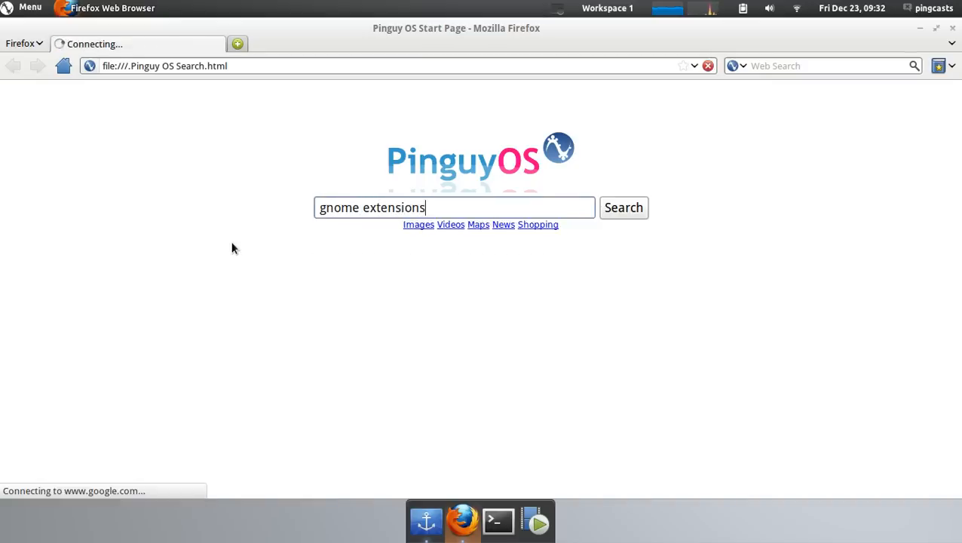
pyautogui.click(622, 208)
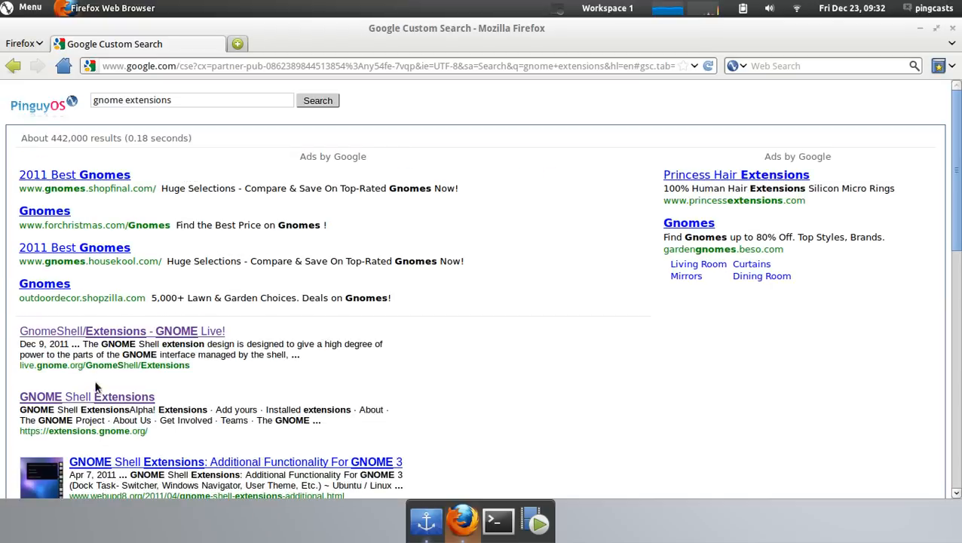
pyautogui.moveTo(87, 397)
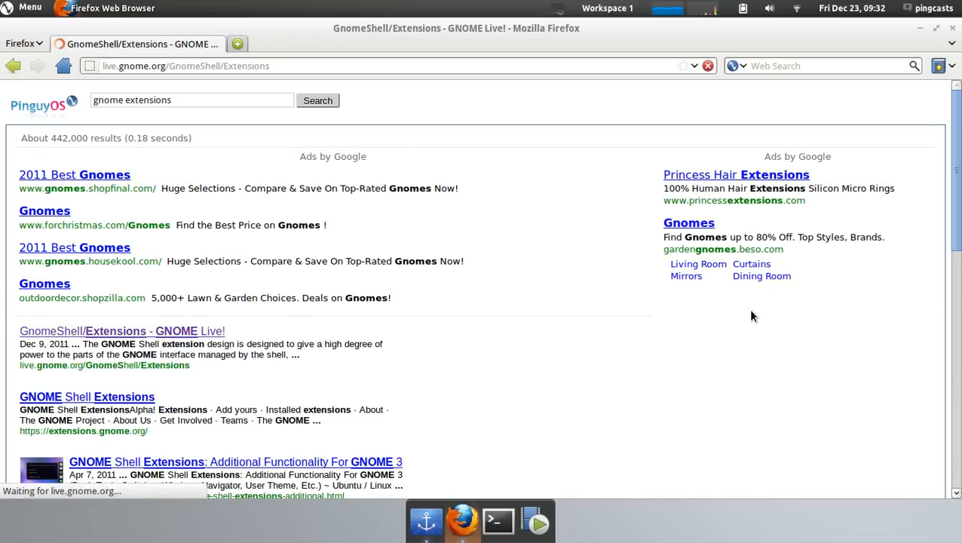
pyautogui.click(122, 331)
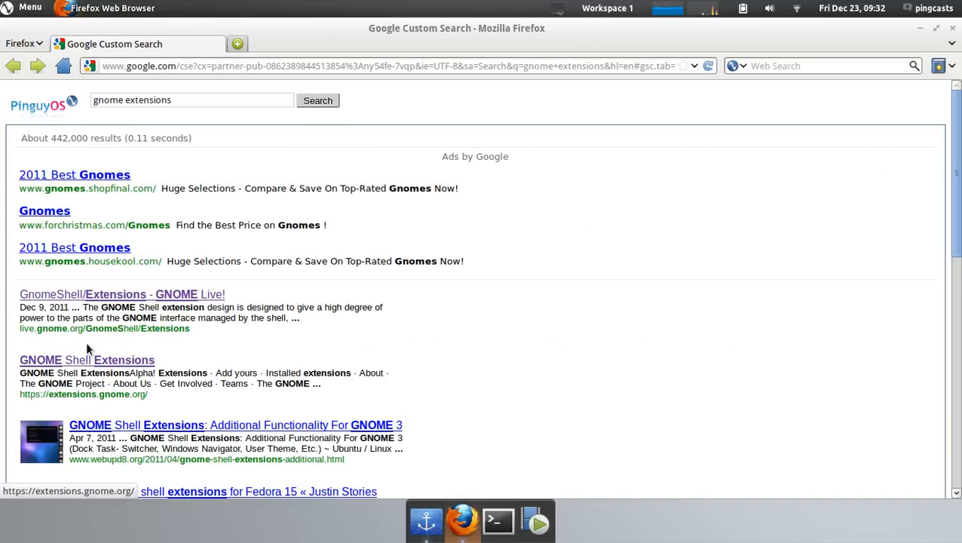
# Go to the GNOME Shell Extensions site and choose the Activities Button Text extension.
pyautogui.click(87, 358)
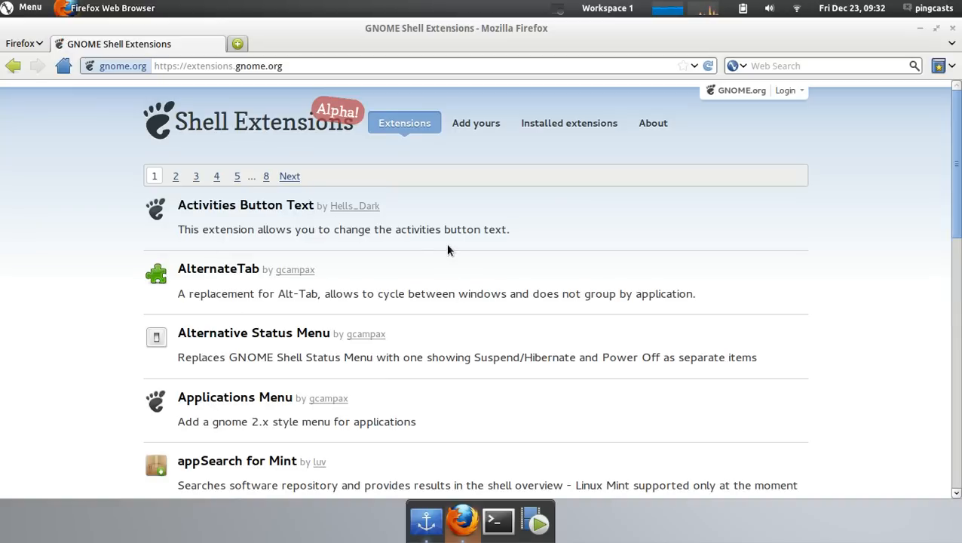
pyautogui.moveTo(416, 257)
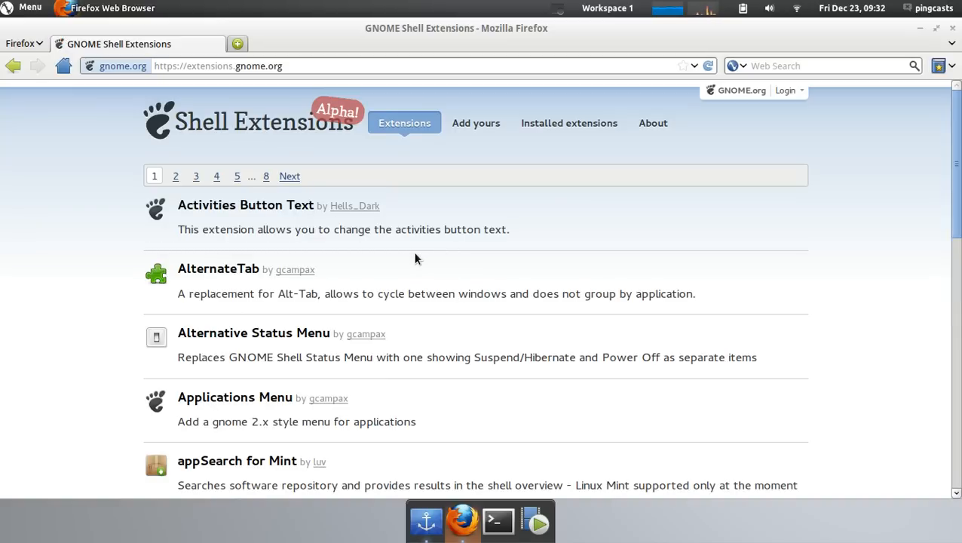
pyautogui.moveTo(533, 229)
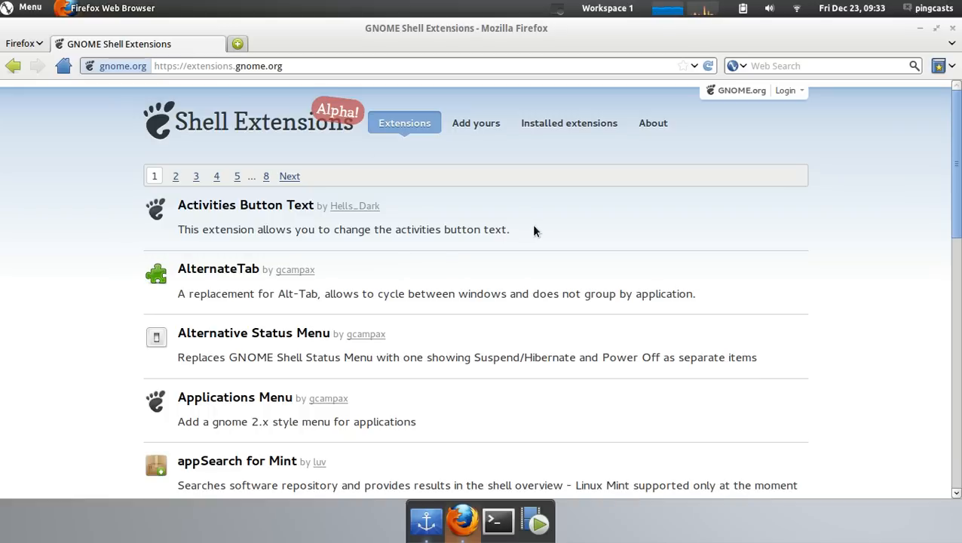
pyautogui.moveTo(428, 271)
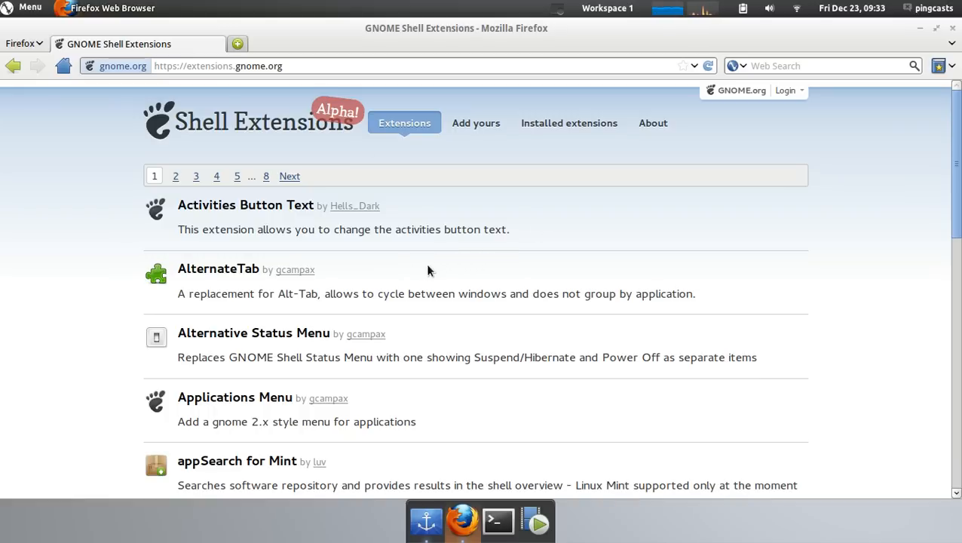
pyautogui.click(245, 205)
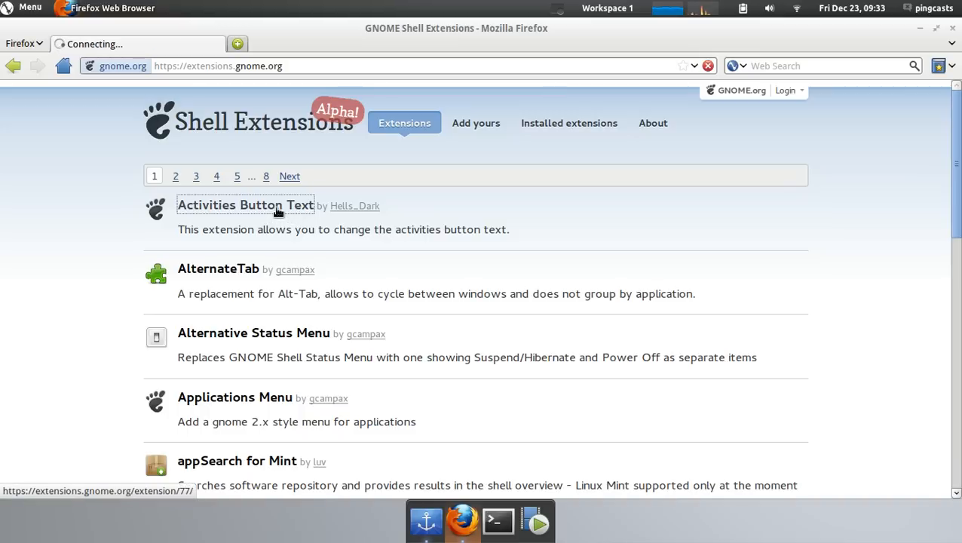
# Switch Activities Button Text ON, confirm its installation, then switch it back OFF.
pyautogui.click(246, 205)
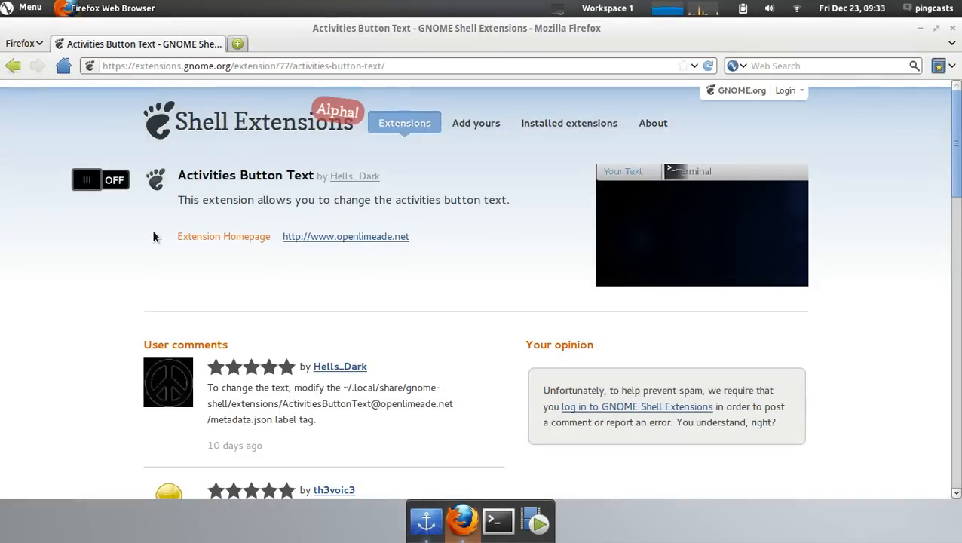
pyautogui.moveTo(177, 191)
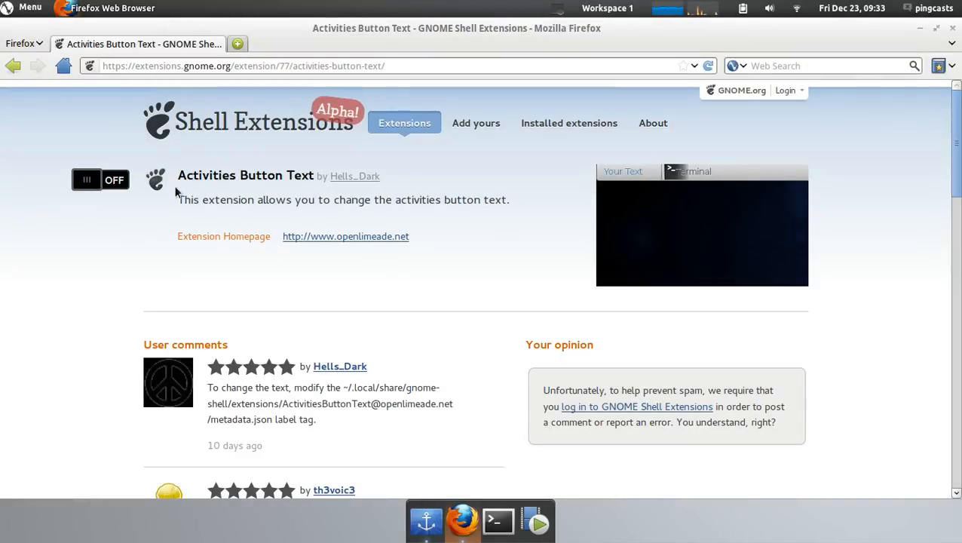
pyautogui.scroll(-3)
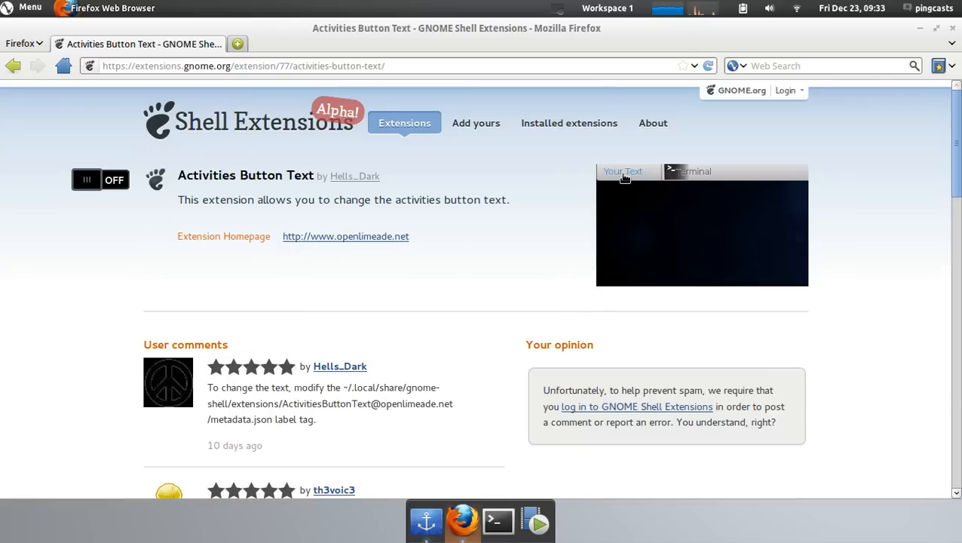
pyautogui.click(99, 180)
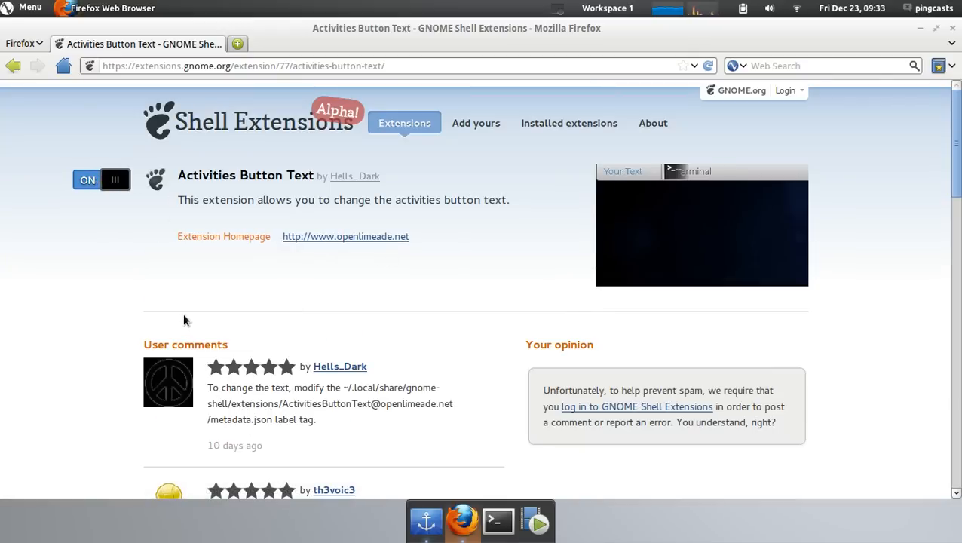
pyautogui.click(101, 179)
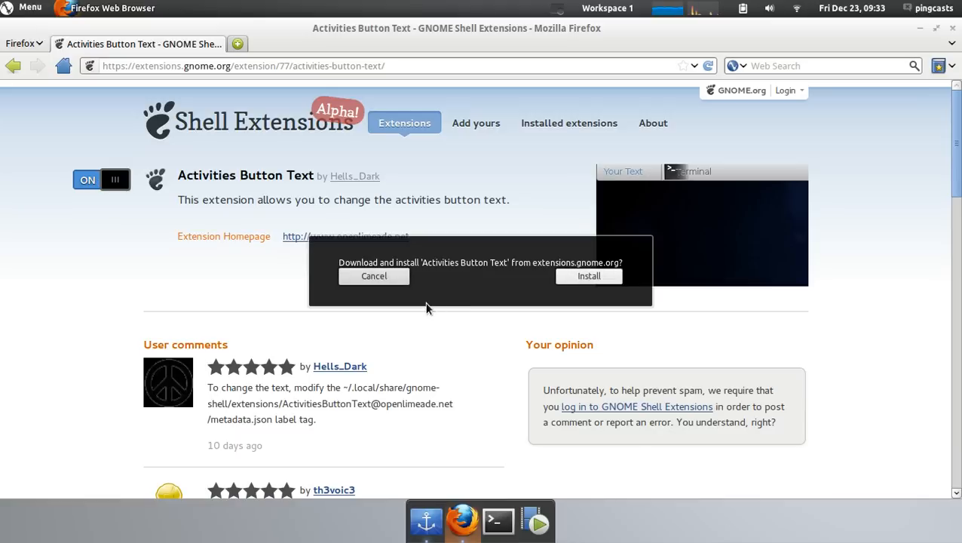
pyautogui.moveTo(588, 274)
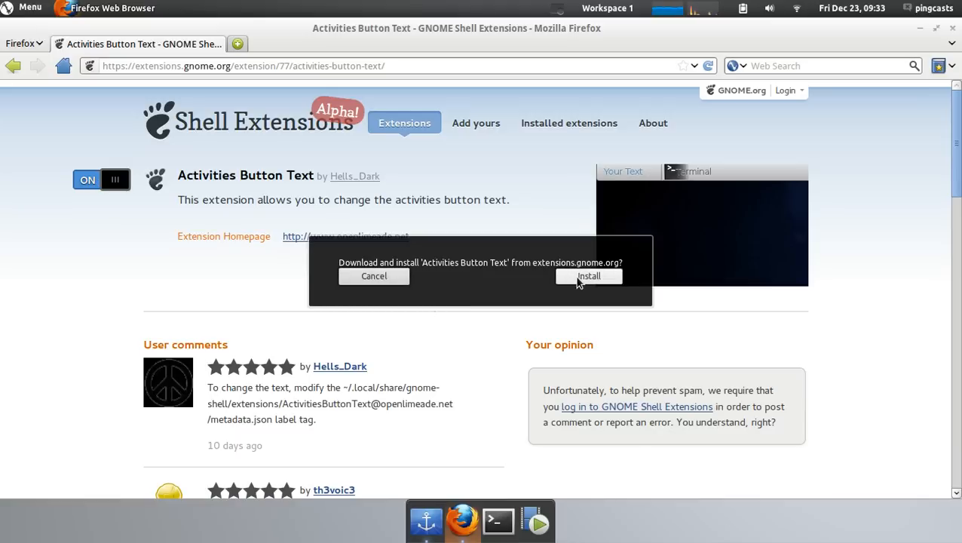
pyautogui.click(587, 274)
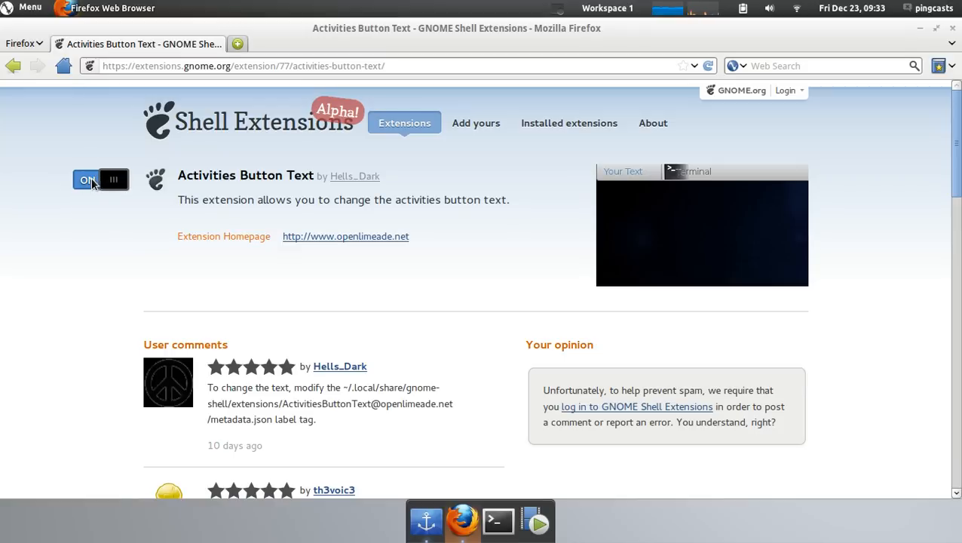
pyautogui.click(99, 179)
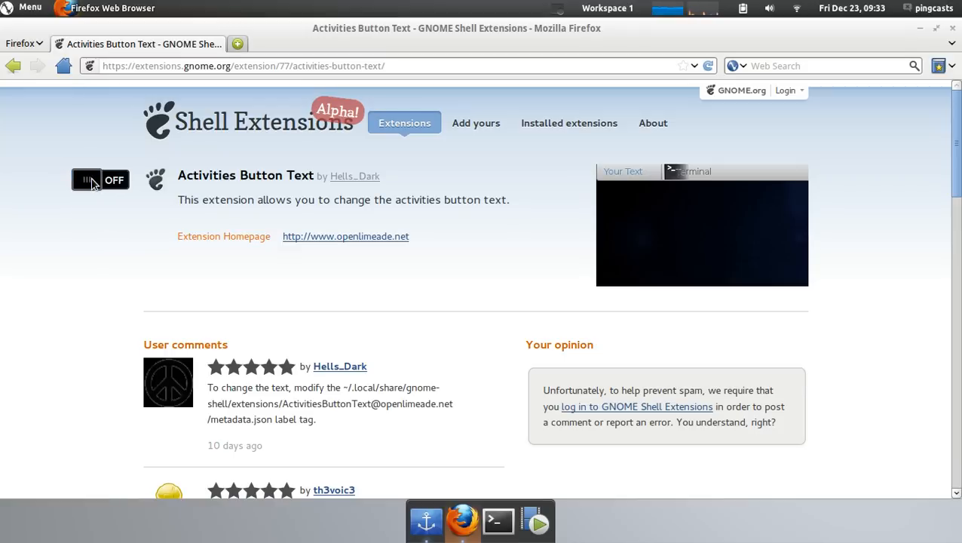
# Show the Add-ons Manager to check the Gnome Shell Integration plugin.
pyautogui.click(21, 43)
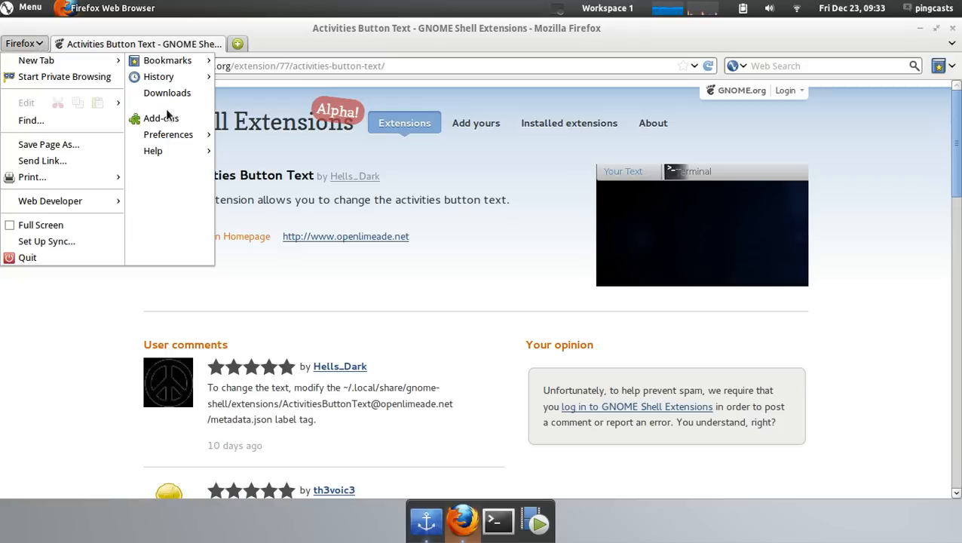
pyautogui.click(159, 117)
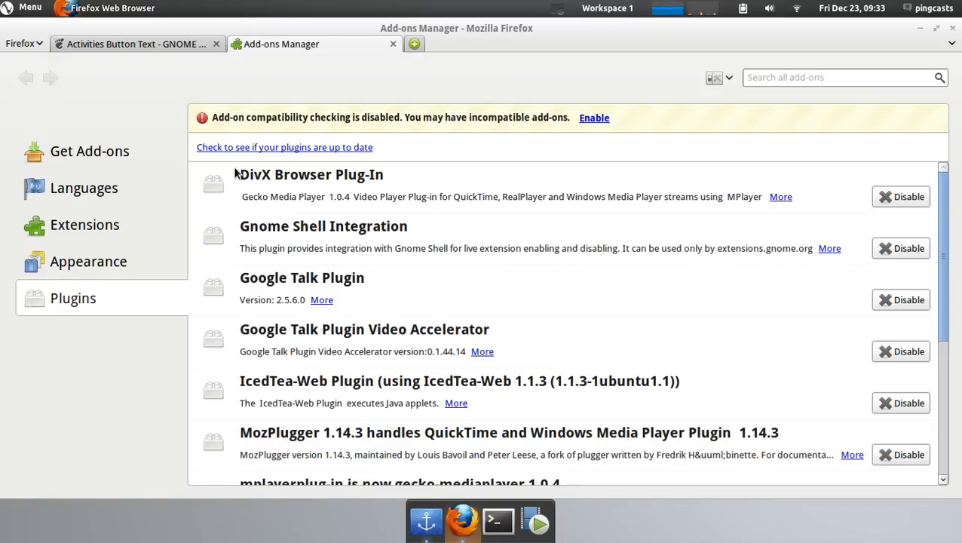
pyautogui.moveTo(802, 254)
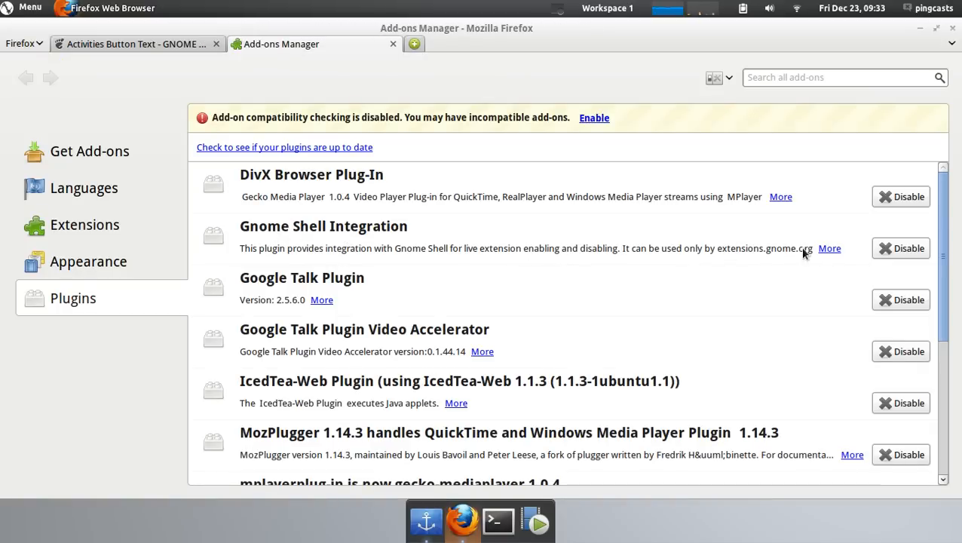
pyautogui.moveTo(425, 255)
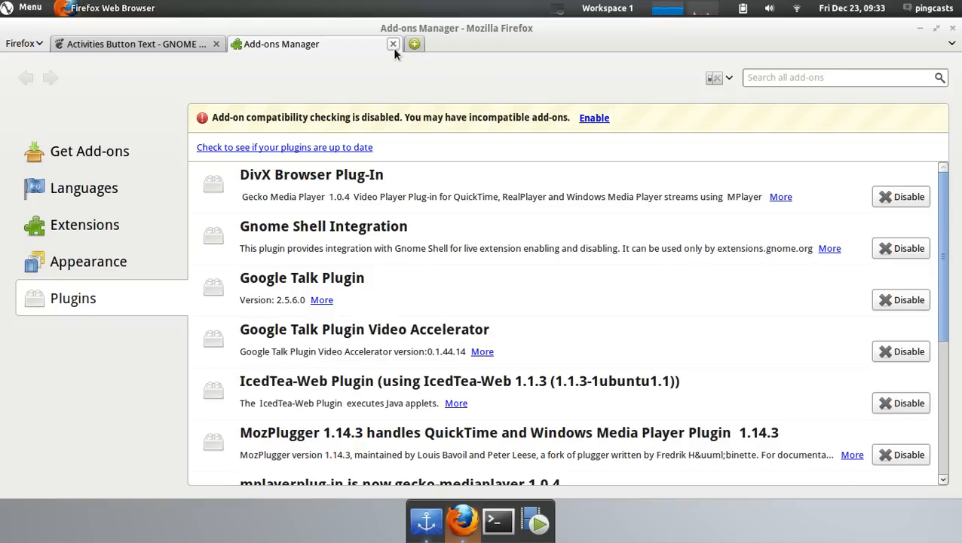
# Close the Add-ons Manager tab, returning to the Activities Button Text page.
pyautogui.click(392, 43)
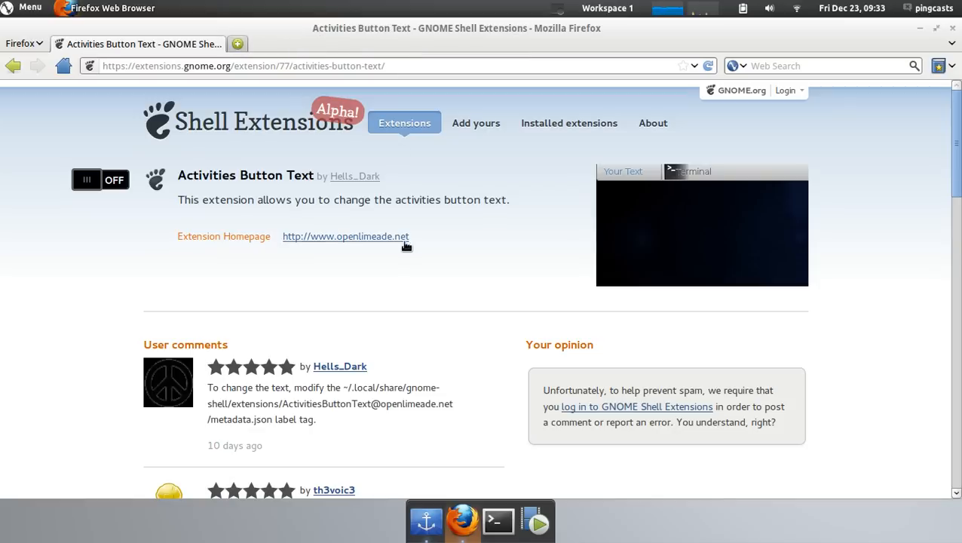
pyautogui.moveTo(188, 312)
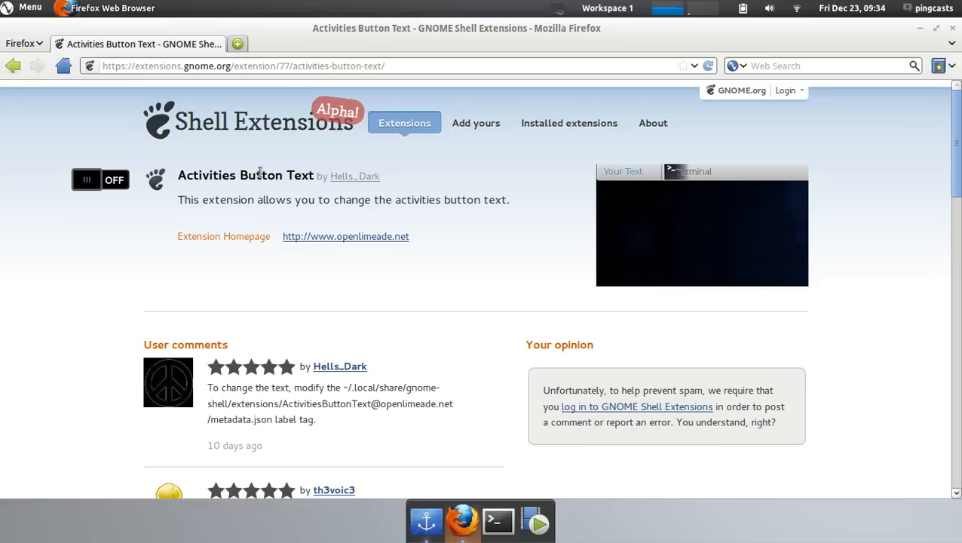
# List the installed extensions and uninstall Activities Button Text with its red X.
pyautogui.click(568, 123)
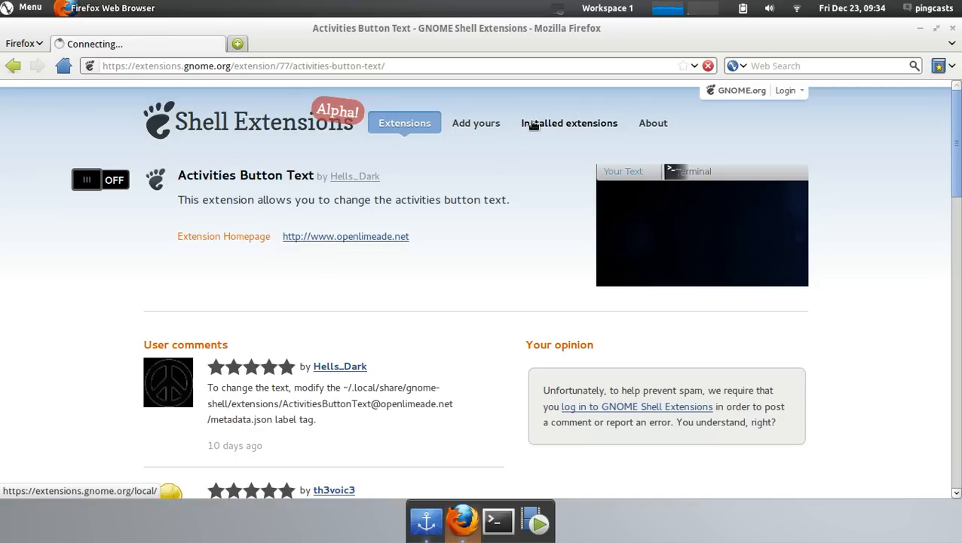
pyautogui.click(568, 123)
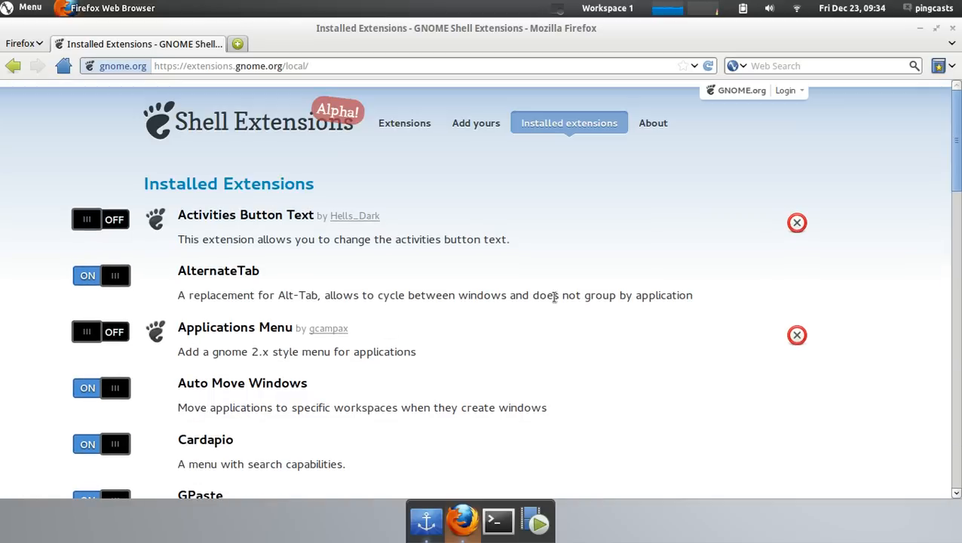
pyautogui.click(796, 223)
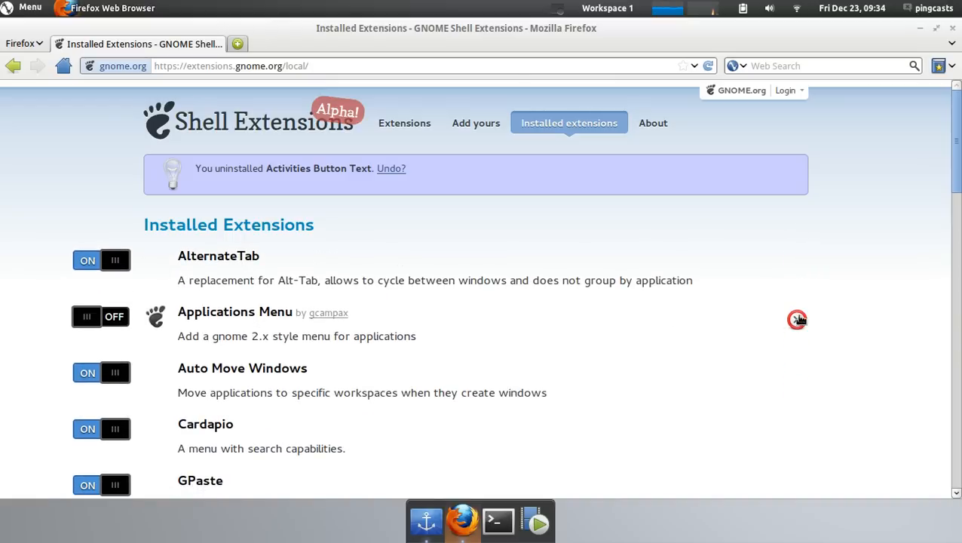
pyautogui.scroll(-3)
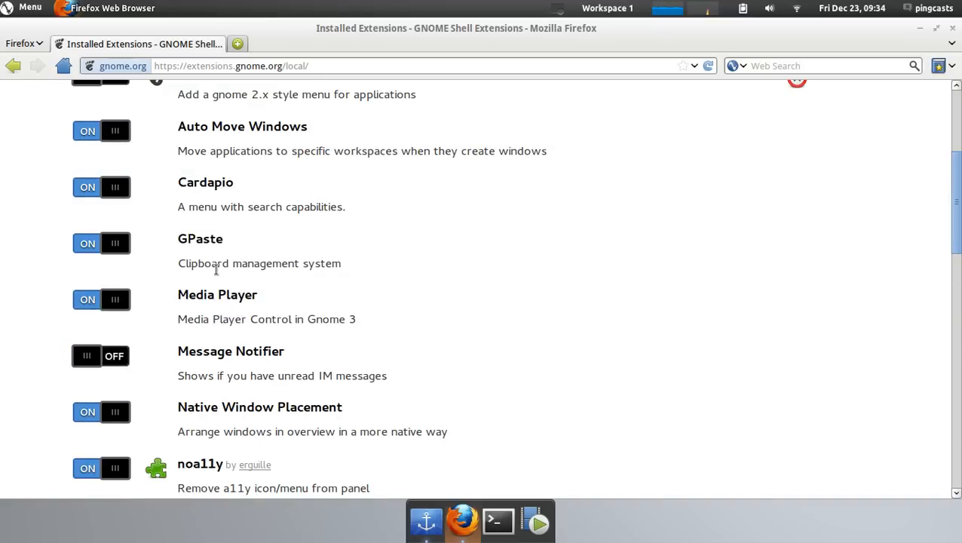
# Page through the extensions catalogue to page 3 with the Frippery extensions.
pyautogui.scroll(3)
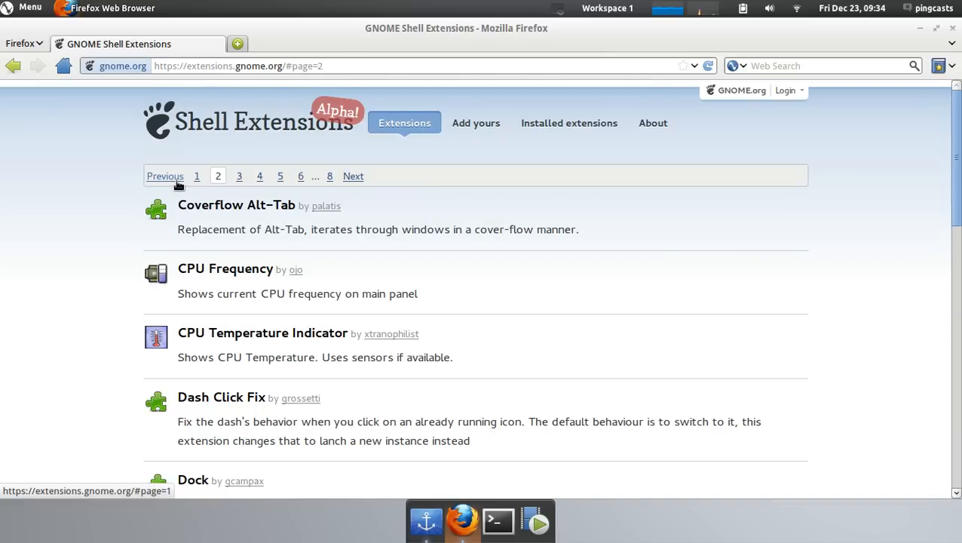
pyautogui.scroll(-3)
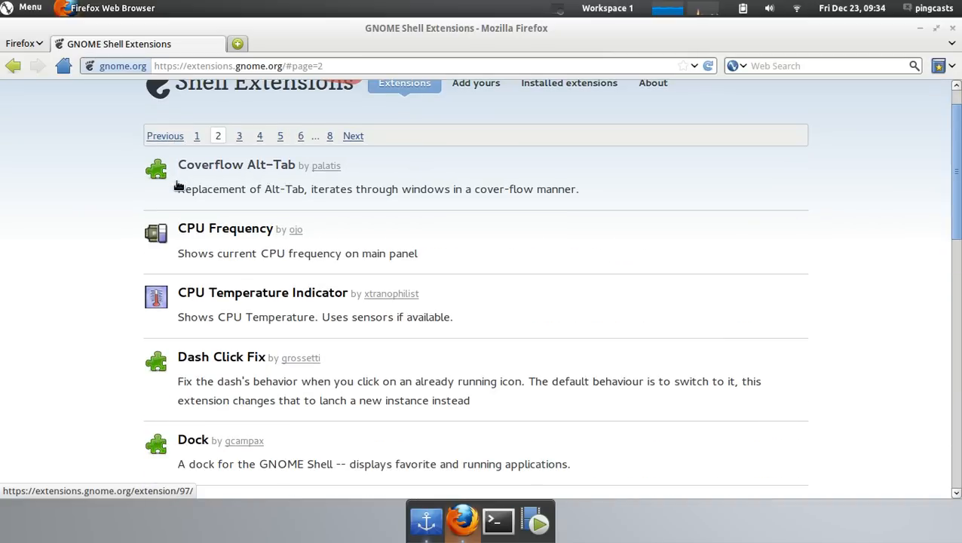
pyautogui.scroll(-3)
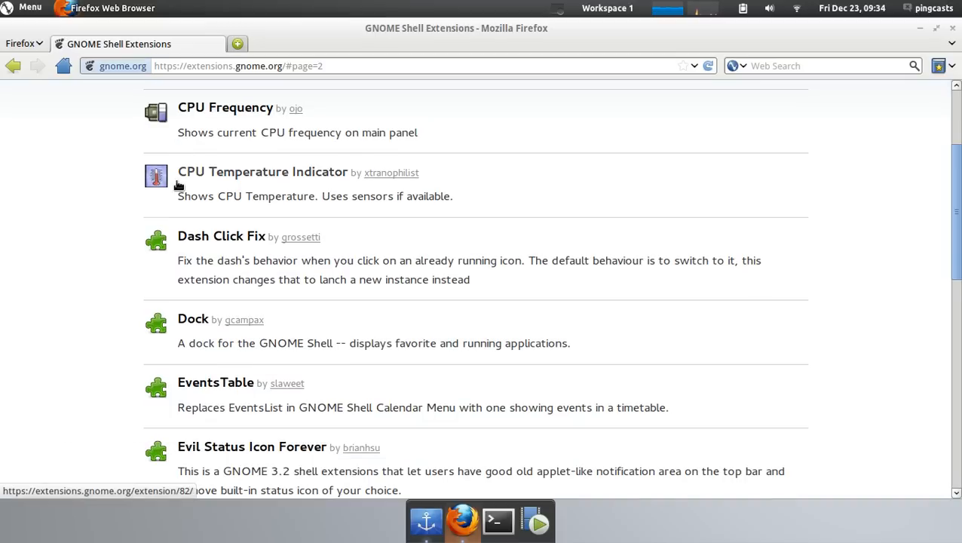
pyautogui.scroll(-3)
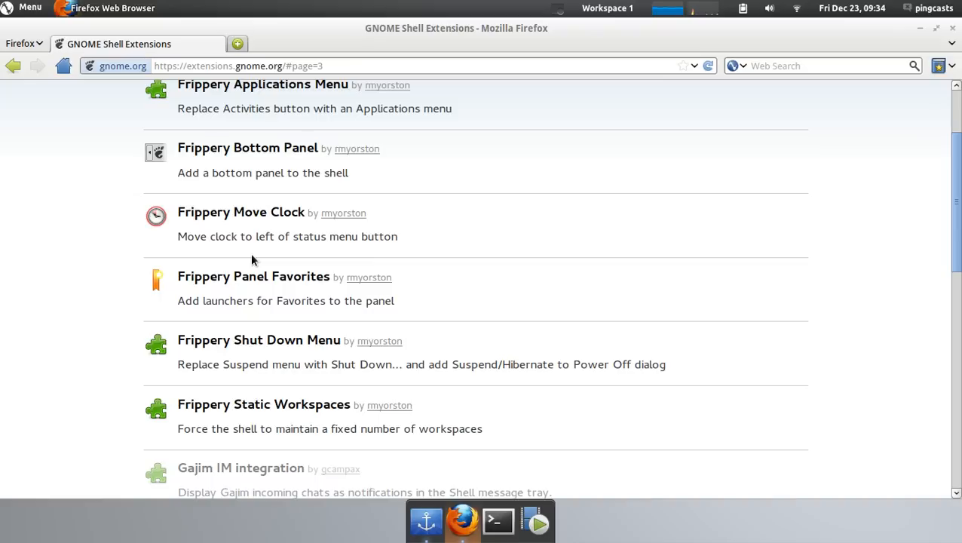
pyautogui.moveTo(247, 292)
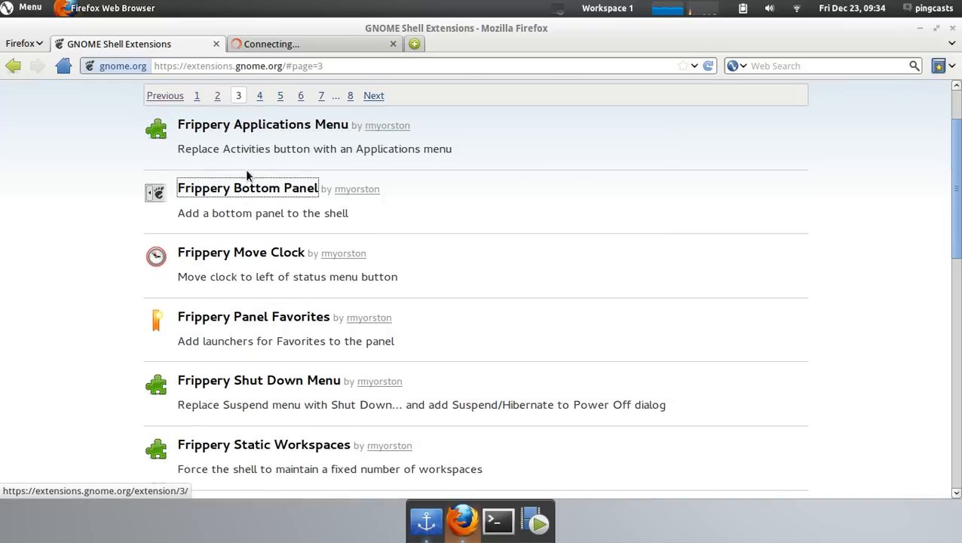
# Install and switch on Frippery Bottom Panel from its extension page, confirming the install prompt.
pyautogui.click(247, 187)
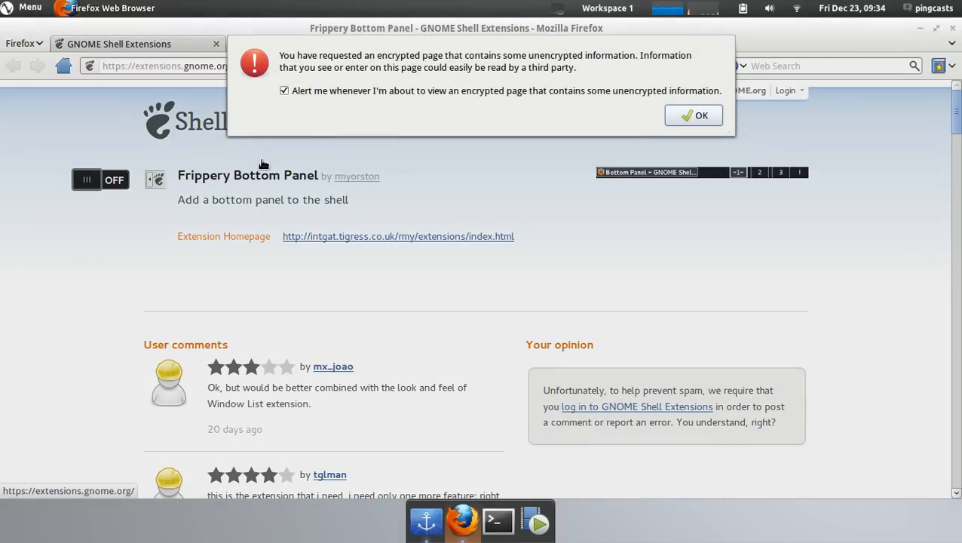
pyautogui.click(693, 114)
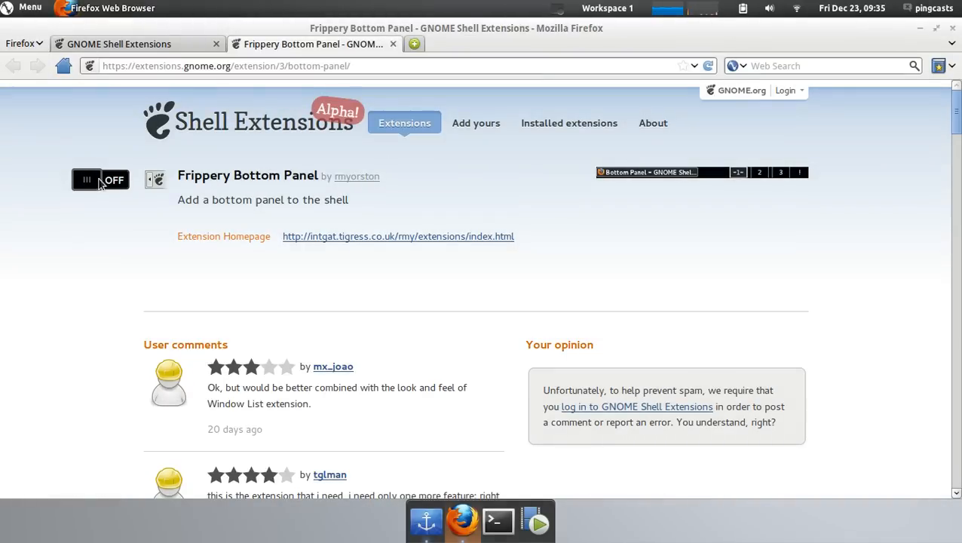
pyautogui.click(99, 179)
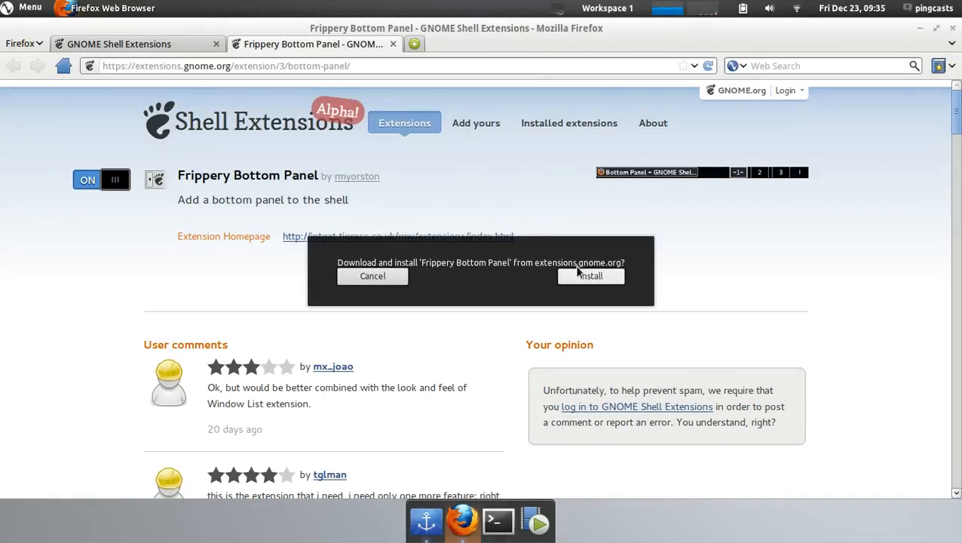
pyautogui.click(372, 275)
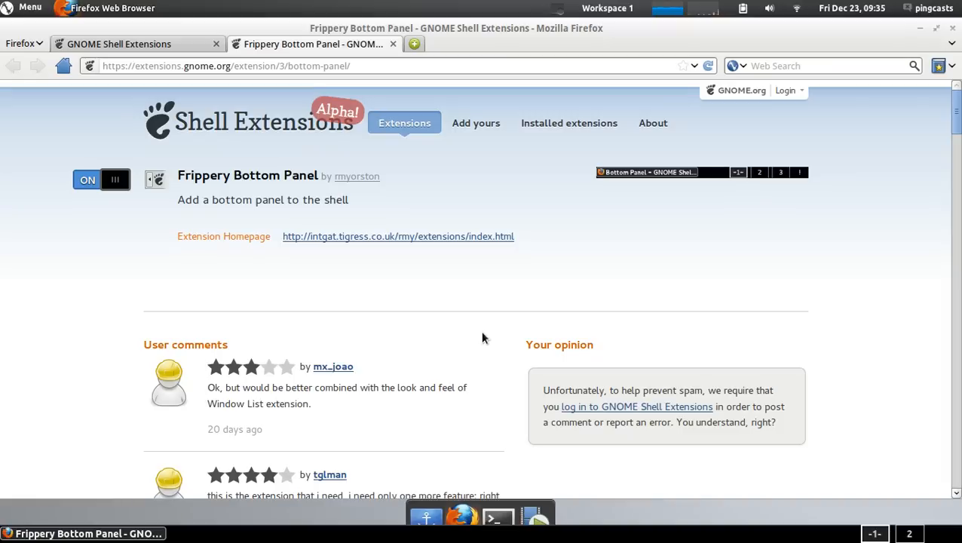
pyautogui.moveTo(377, 530)
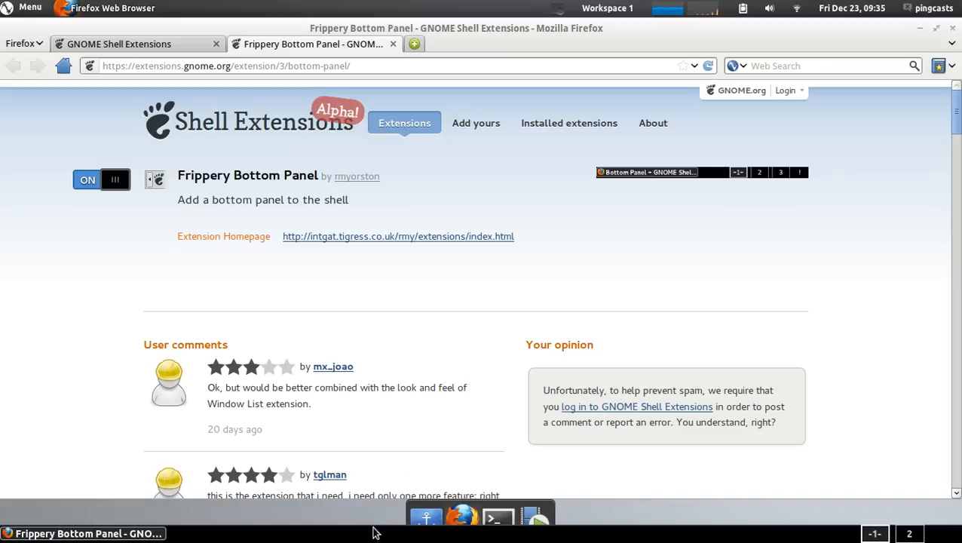
pyautogui.moveTo(422, 425)
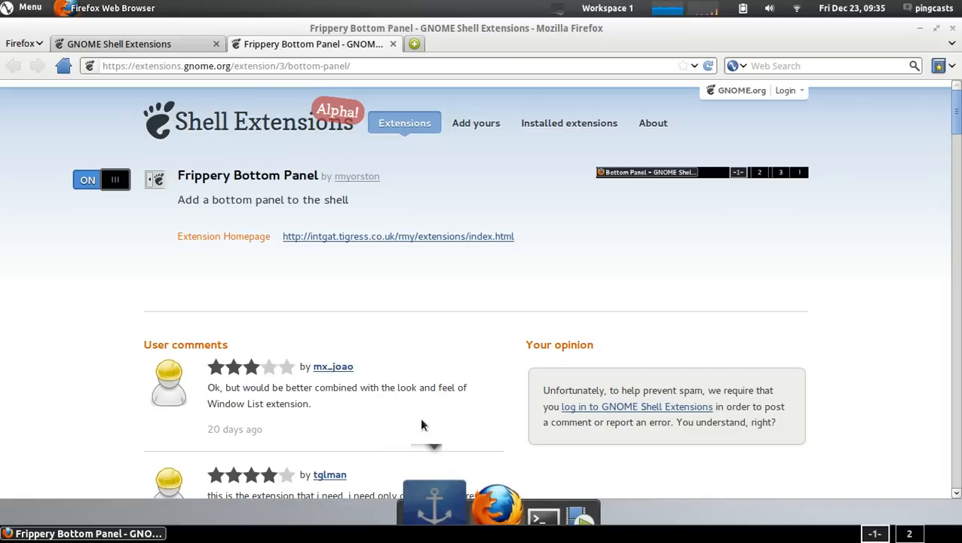
pyautogui.moveTo(425, 275)
pyautogui.write('kill all doc')
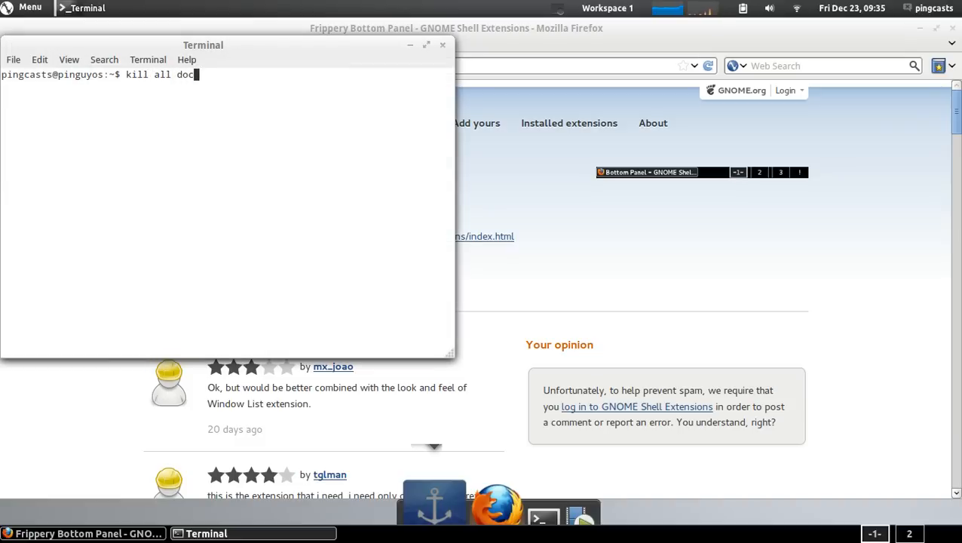
# Run the killall command that shuts down the running dock.
pyautogui.press('BackSpace')
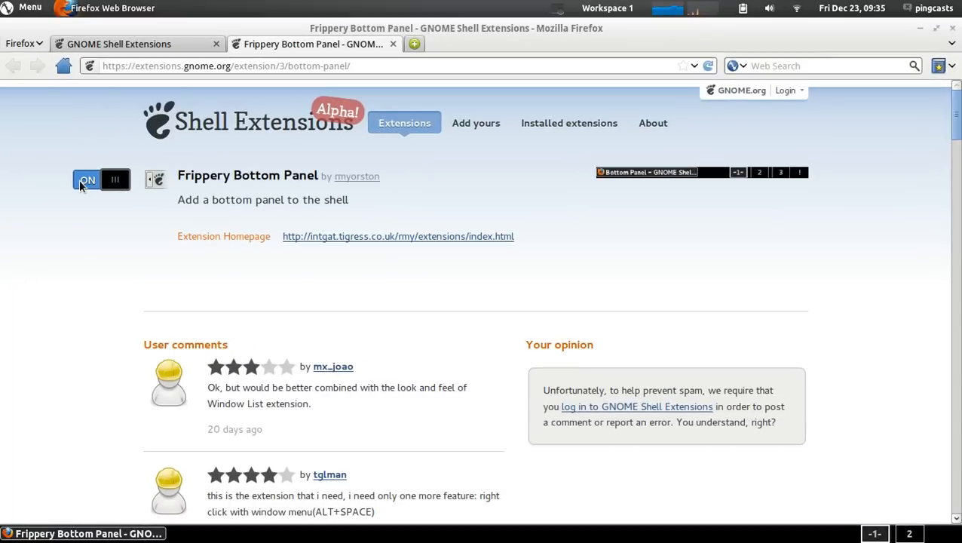
# Switch Frippery Bottom Panel off and return to the main extensions list.
pyautogui.click(100, 180)
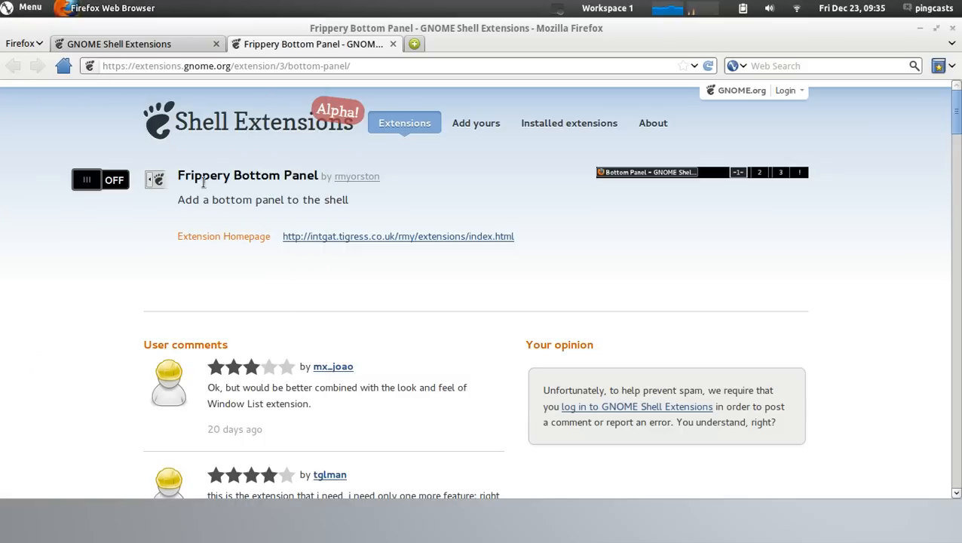
pyautogui.click(403, 124)
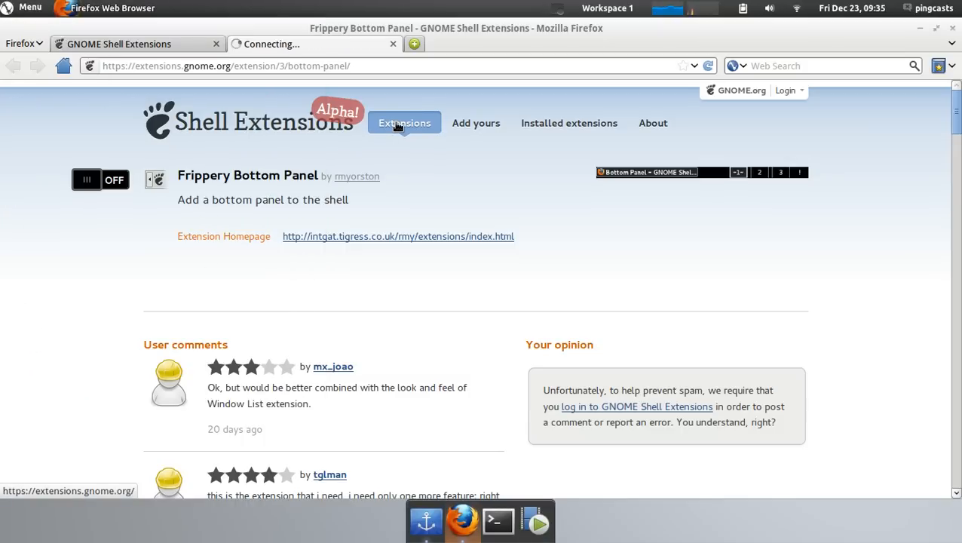
pyautogui.click(404, 123)
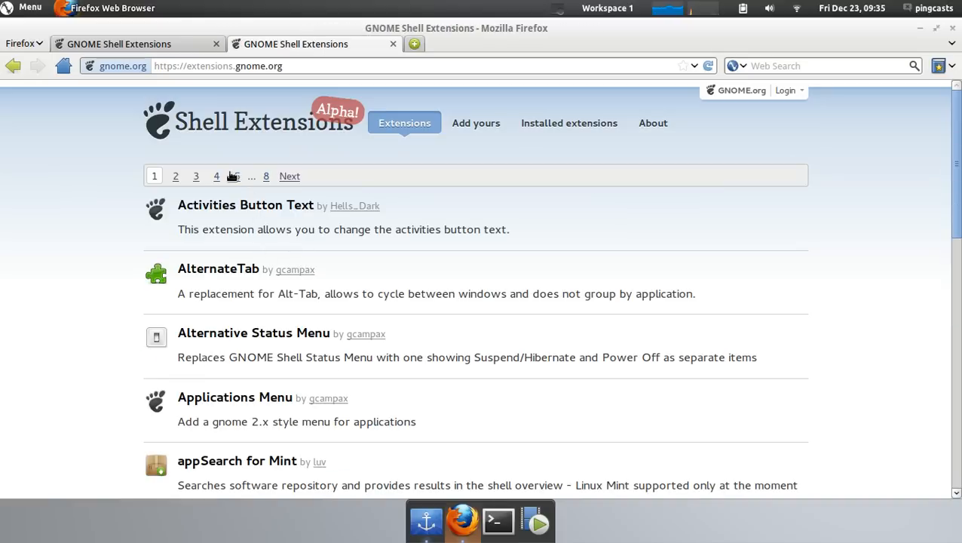
# Page through listing pages 4 to 6 and open the Remove Activies extension page.
pyautogui.click(217, 175)
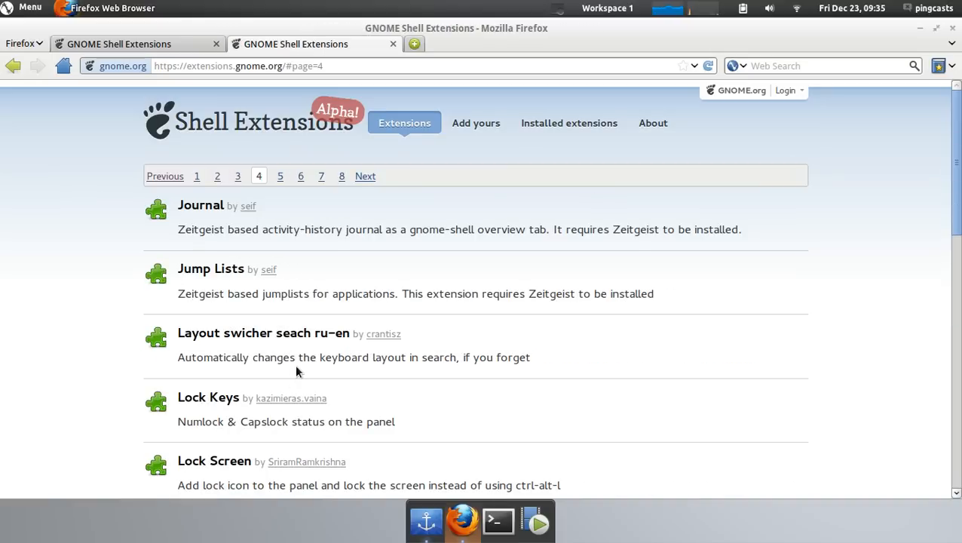
pyautogui.scroll(-3)
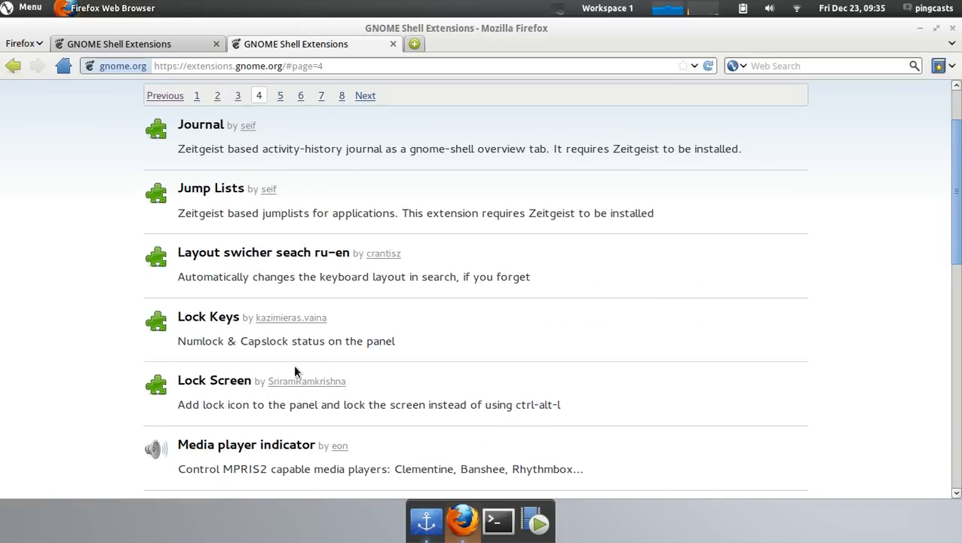
pyautogui.scroll(-3)
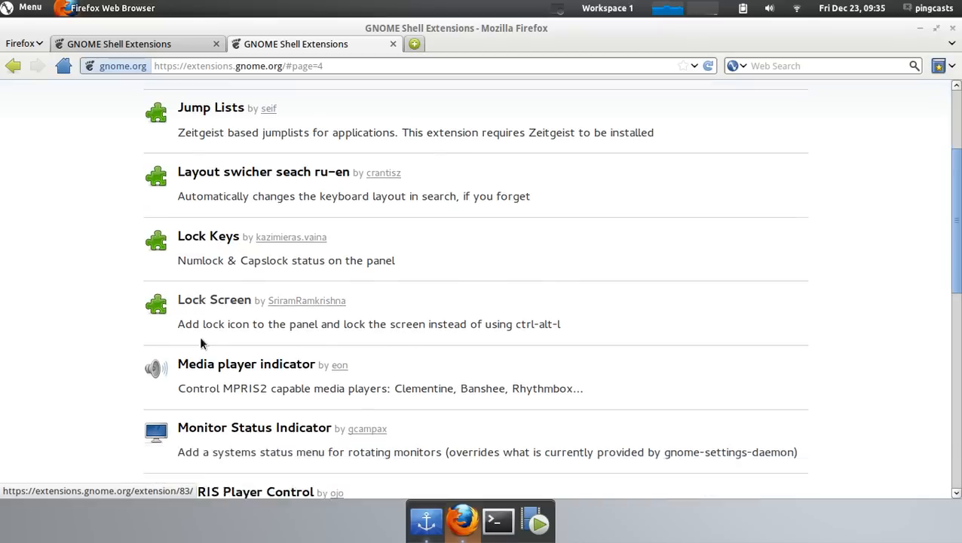
pyautogui.scroll(-3)
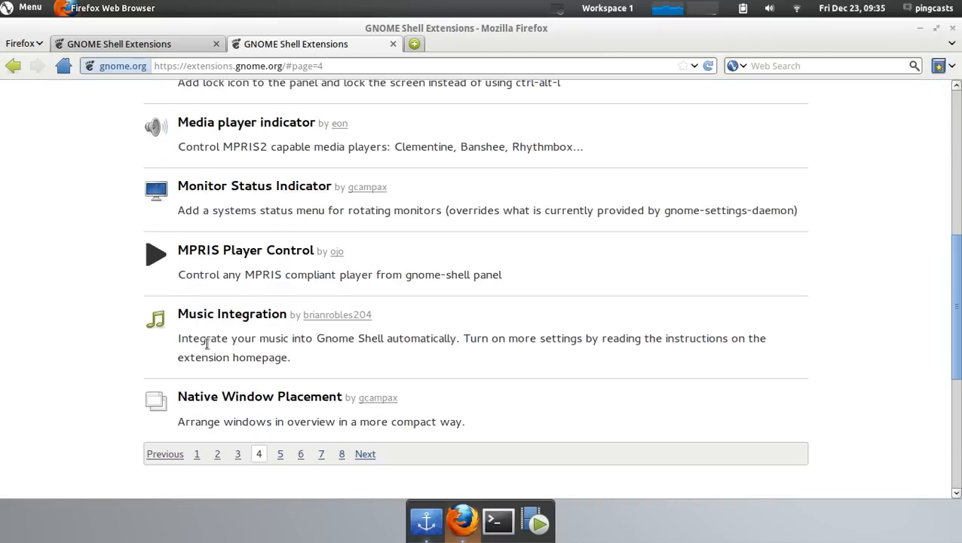
pyautogui.moveTo(271, 454)
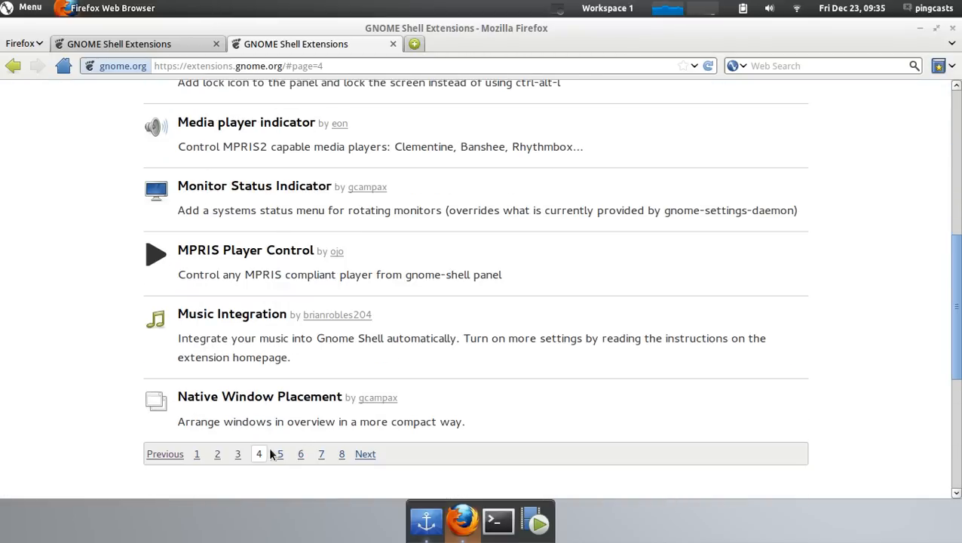
pyautogui.click(277, 452)
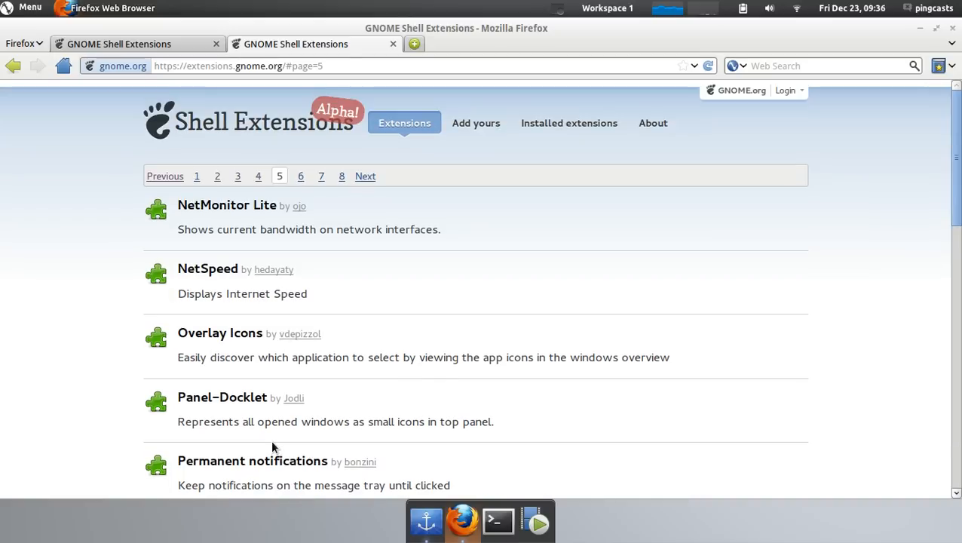
pyautogui.scroll(-3)
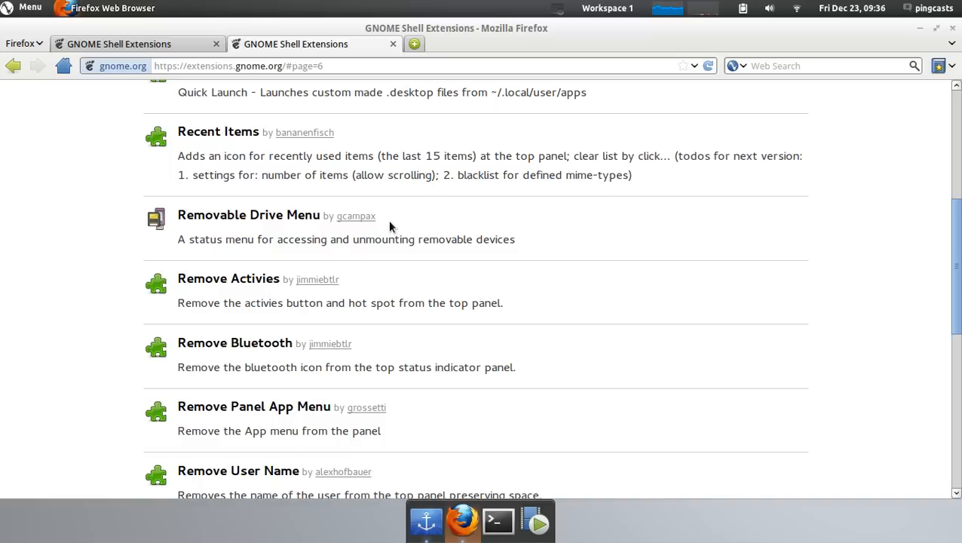
pyautogui.moveTo(256, 277)
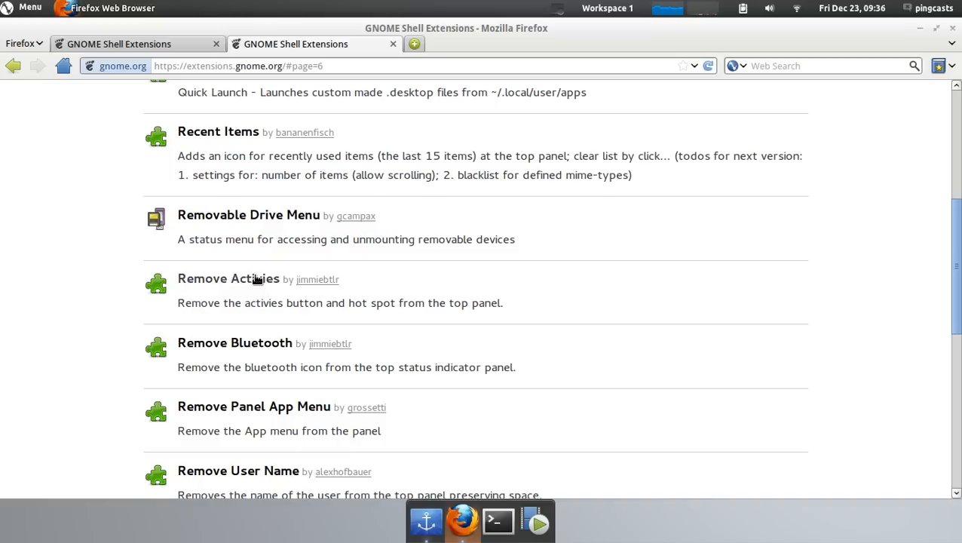
pyautogui.click(227, 278)
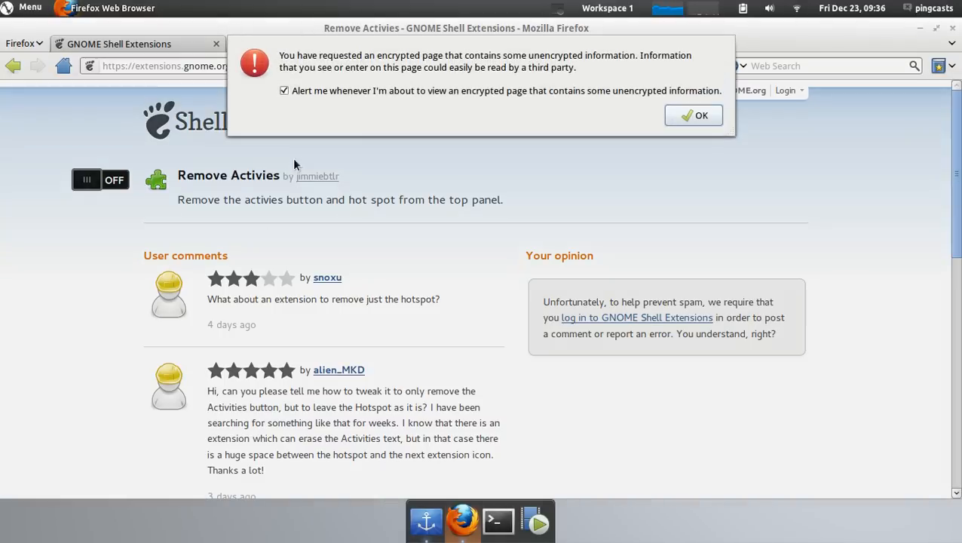
# Dismiss the unencrypted-information warning and switch on Remove Activies.
pyautogui.click(693, 115)
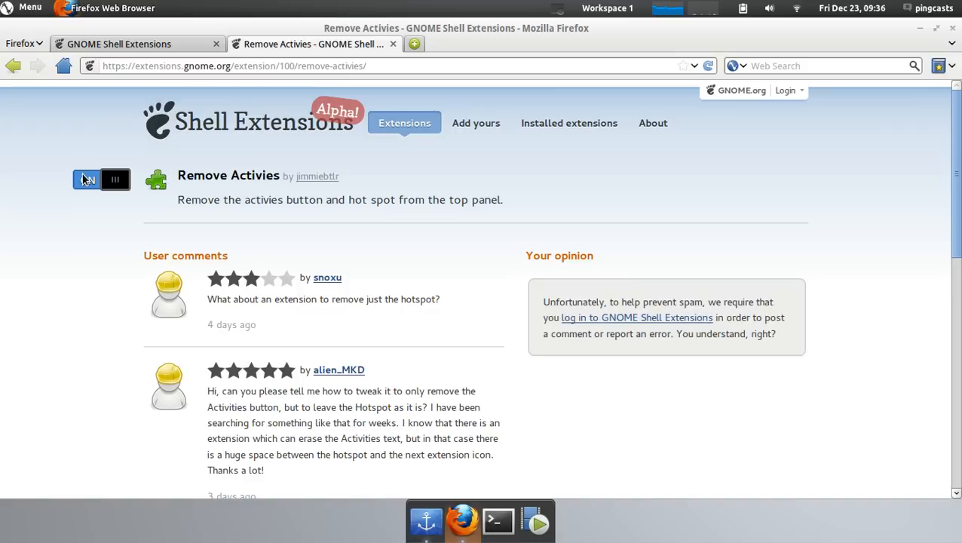
pyautogui.click(88, 180)
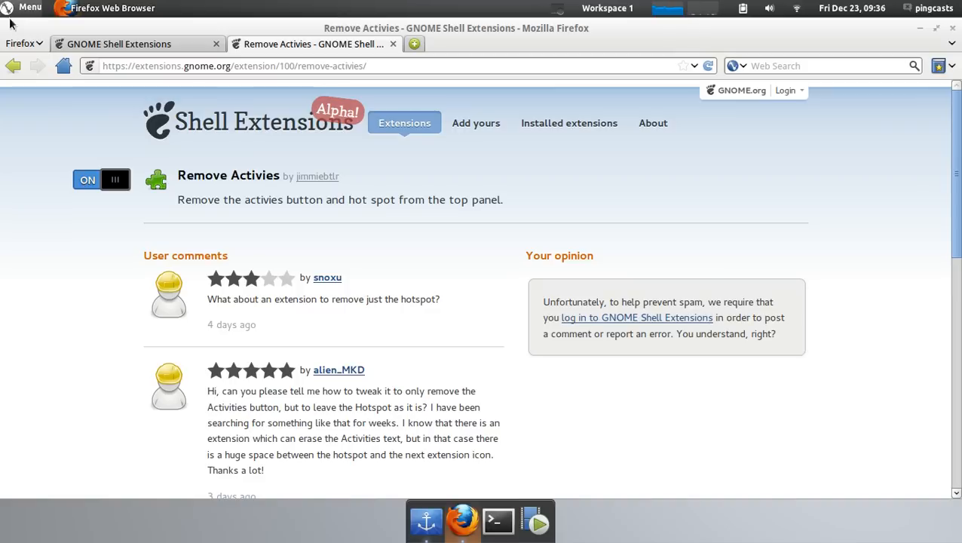
pyautogui.click(102, 180)
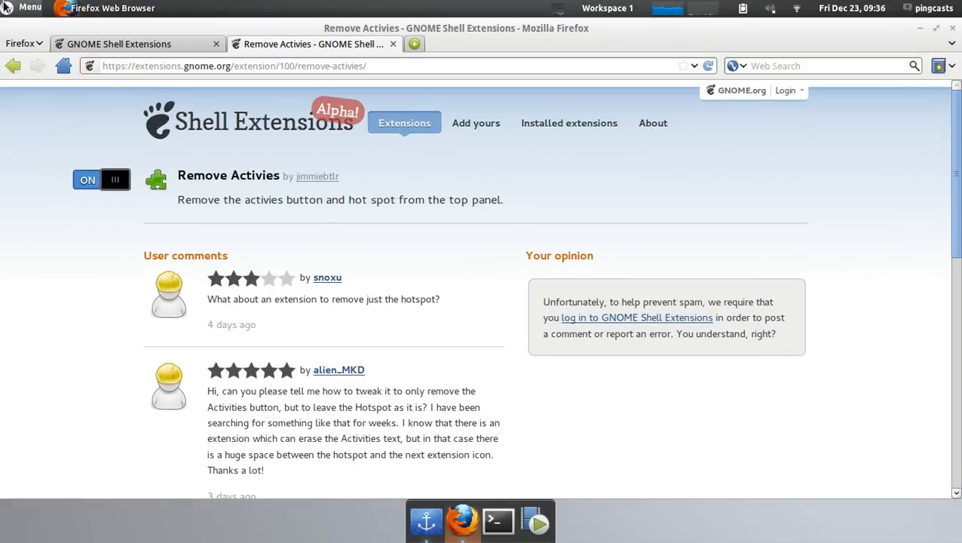
pyautogui.moveTo(242, 223)
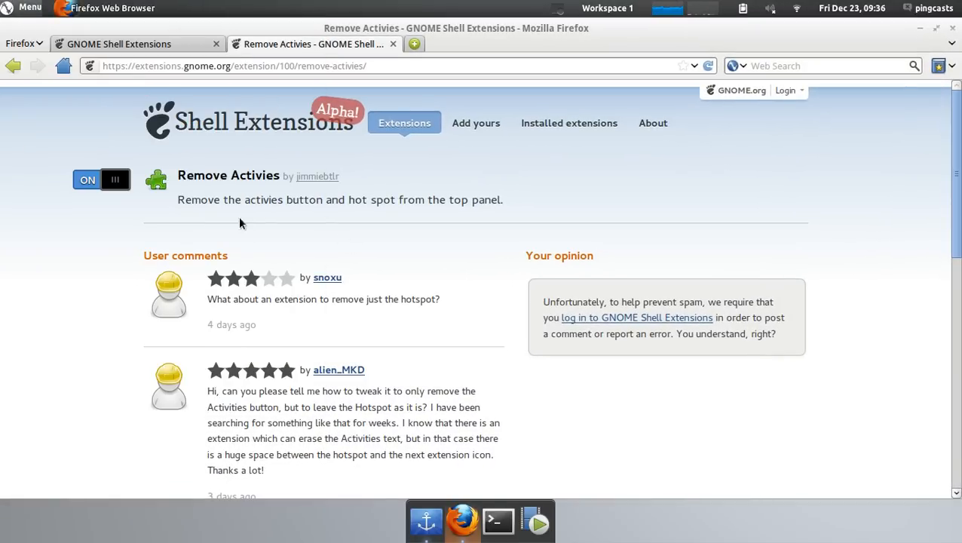
pyautogui.moveTo(64, 381)
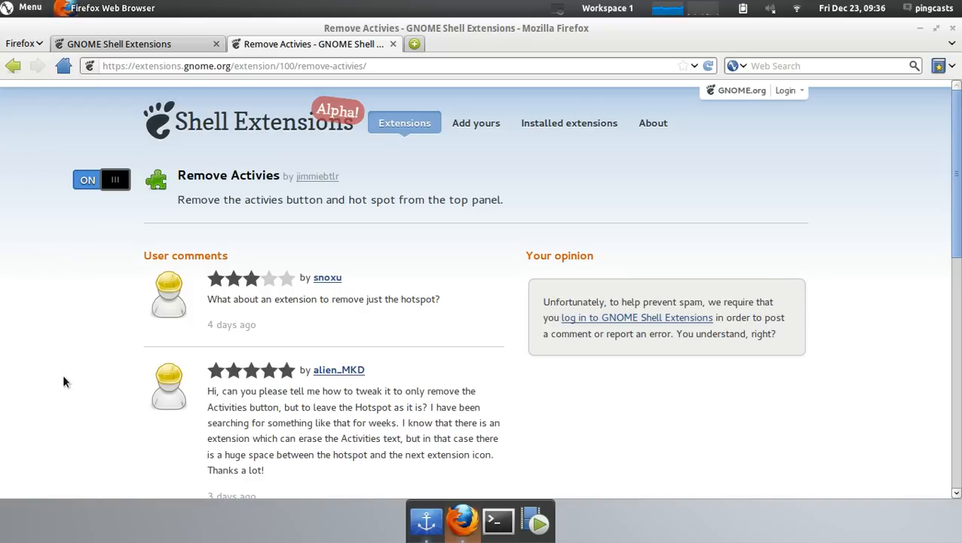
pyautogui.moveTo(160, 21)
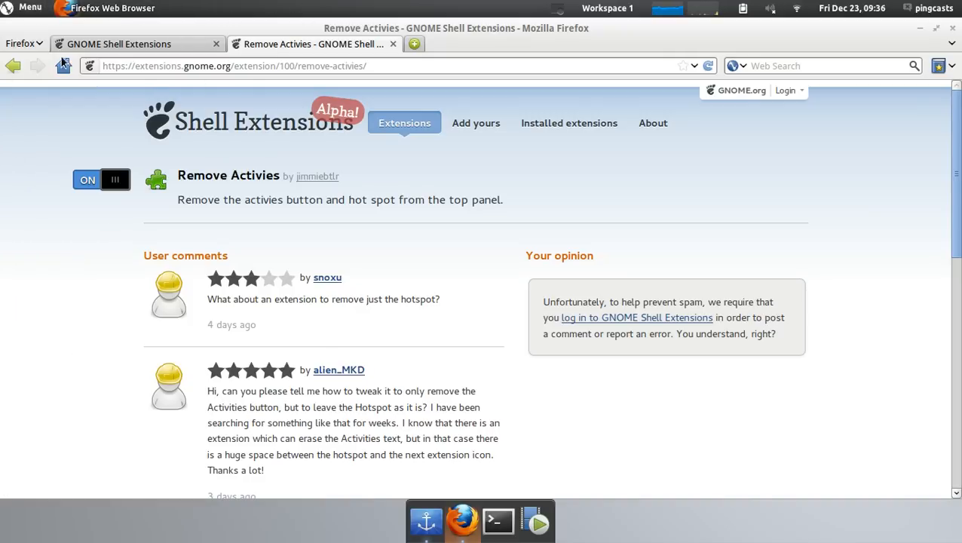
pyautogui.moveTo(205, 294)
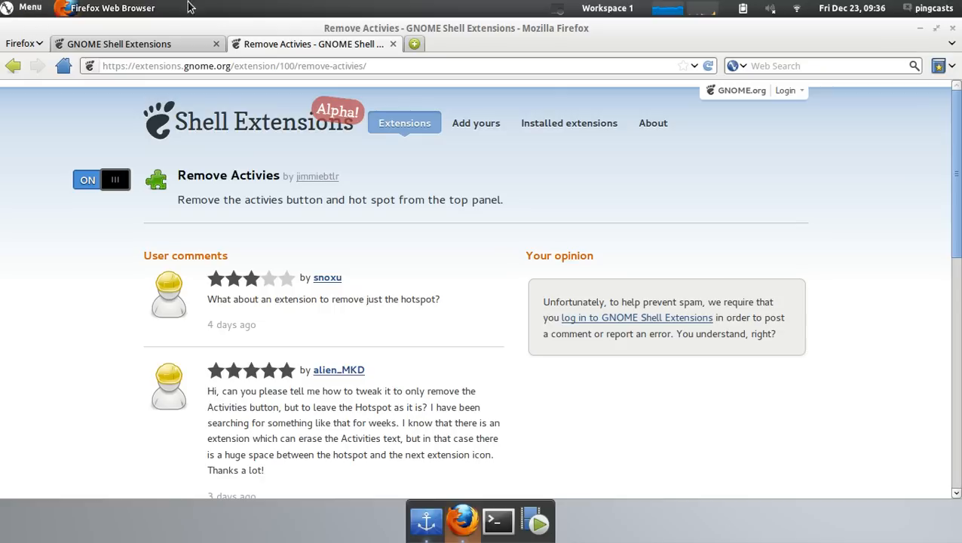
pyautogui.moveTo(172, 211)
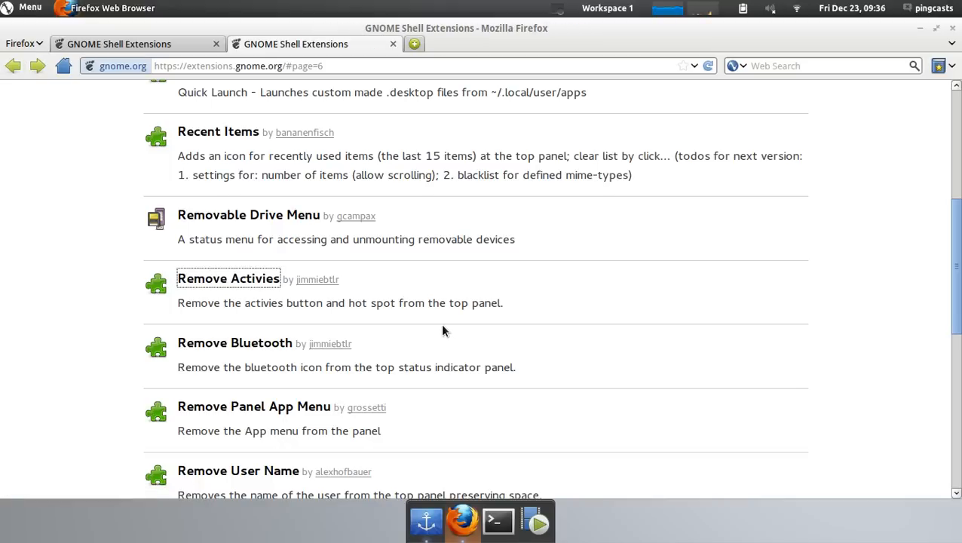
# Switch on Remove User Name from its page and go back to listing page 6.
pyautogui.scroll(-3)
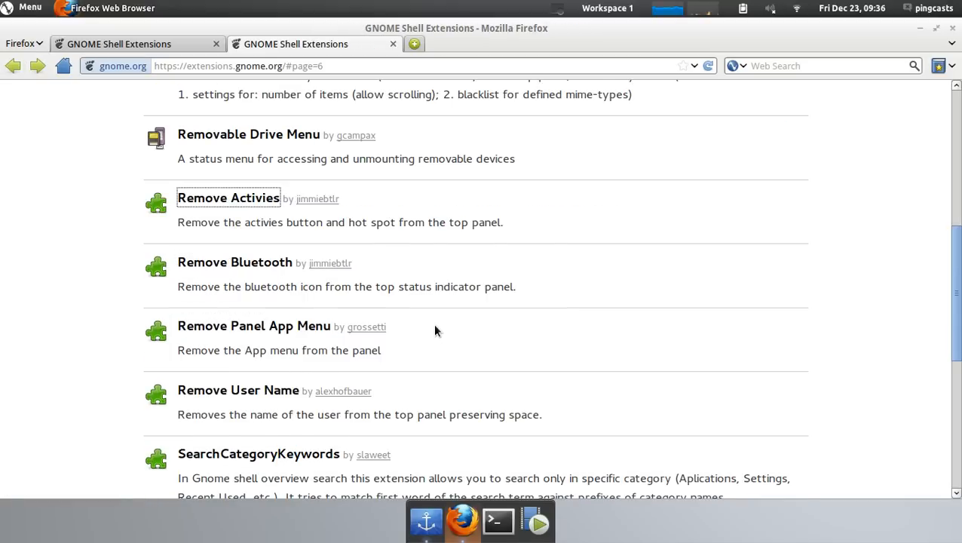
pyautogui.scroll(-3)
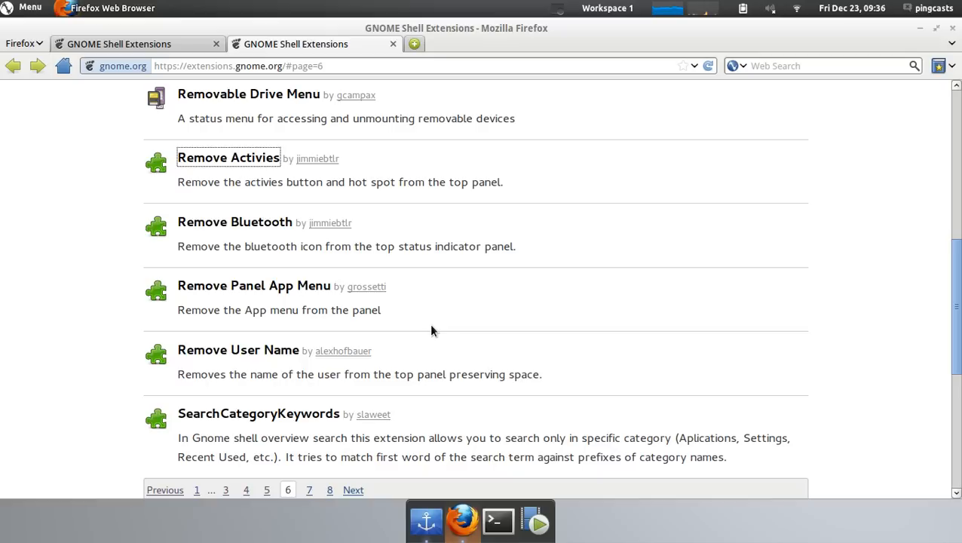
pyautogui.scroll(-3)
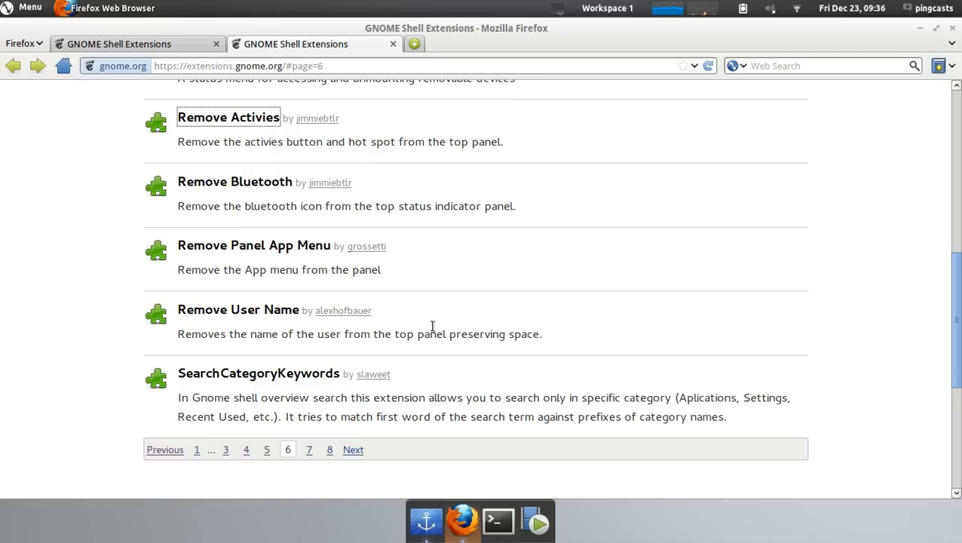
pyautogui.click(238, 309)
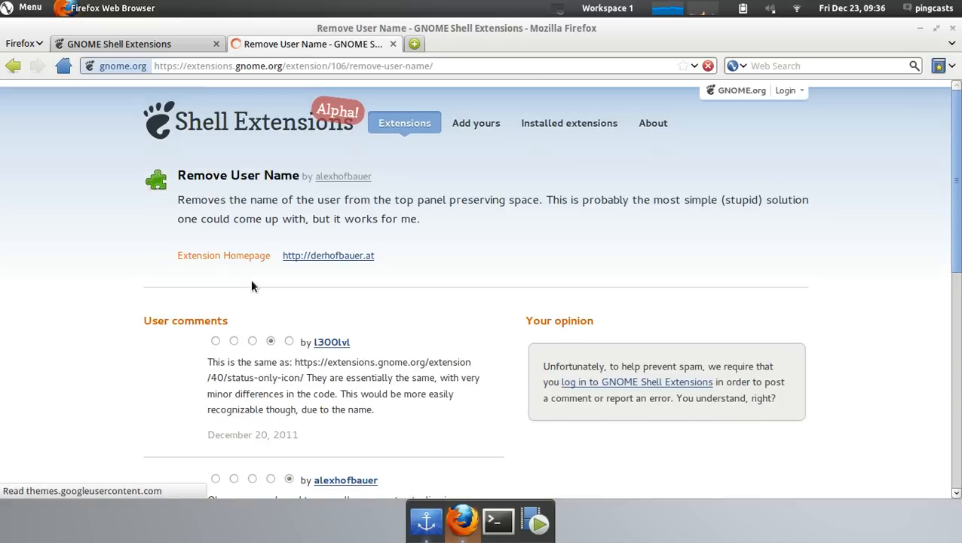
pyautogui.click(88, 180)
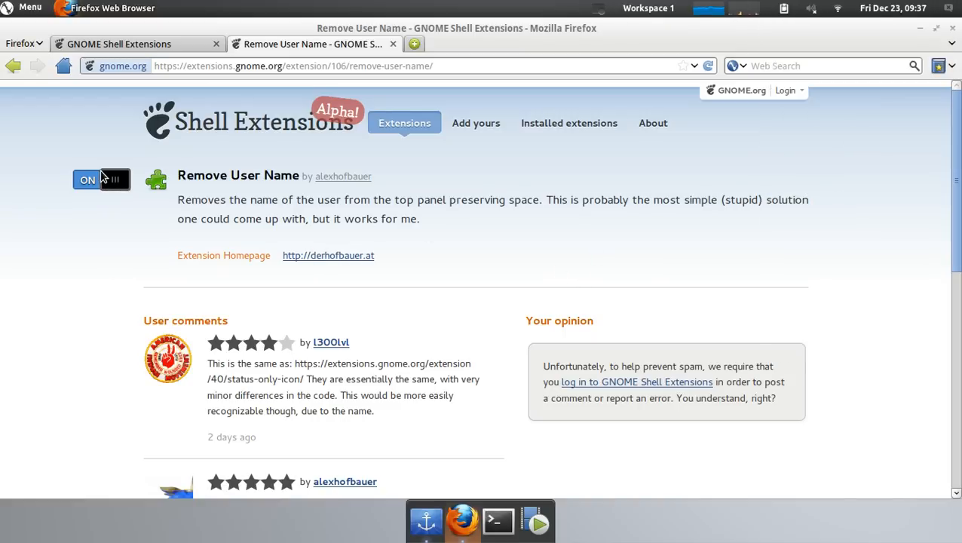
pyautogui.click(101, 180)
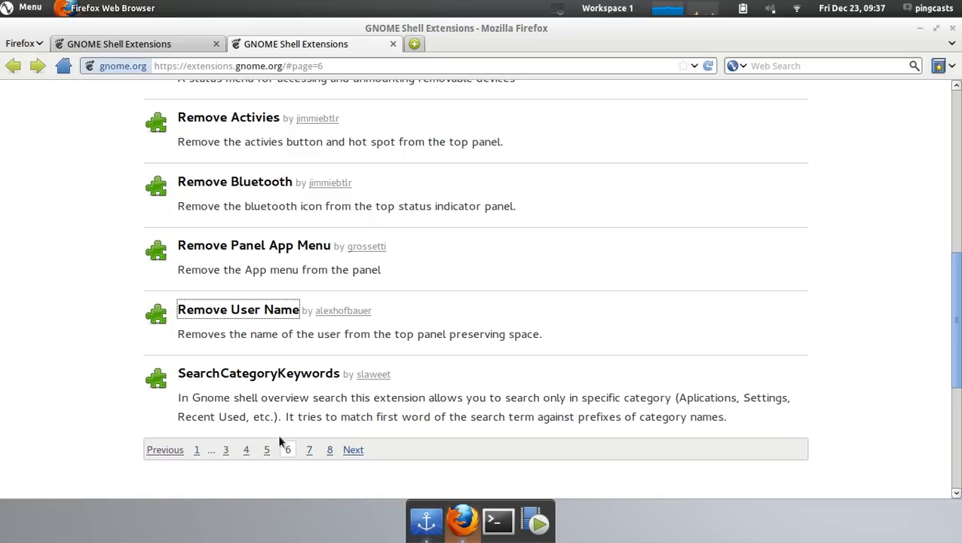
# Move to page 7 of the extensions listing.
pyautogui.click(352, 449)
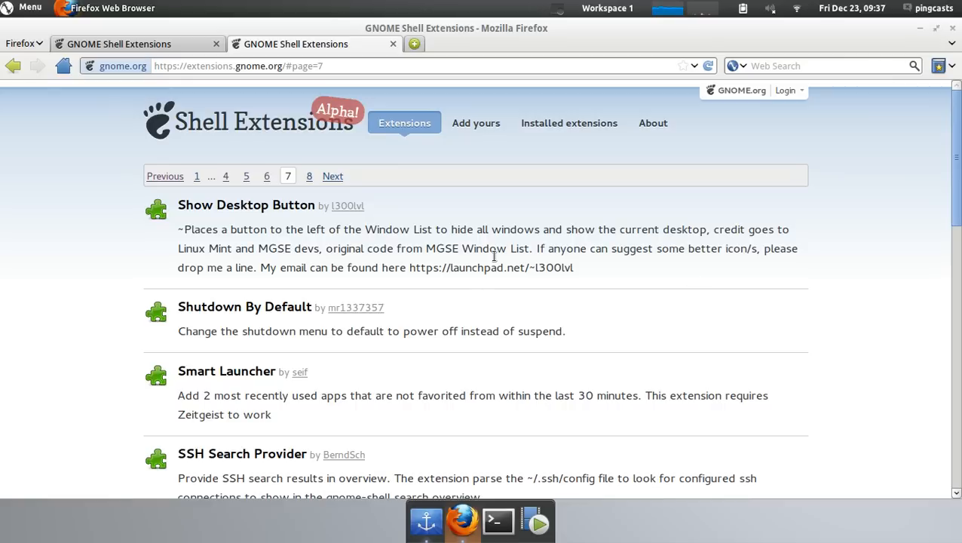
pyautogui.moveTo(219, 210)
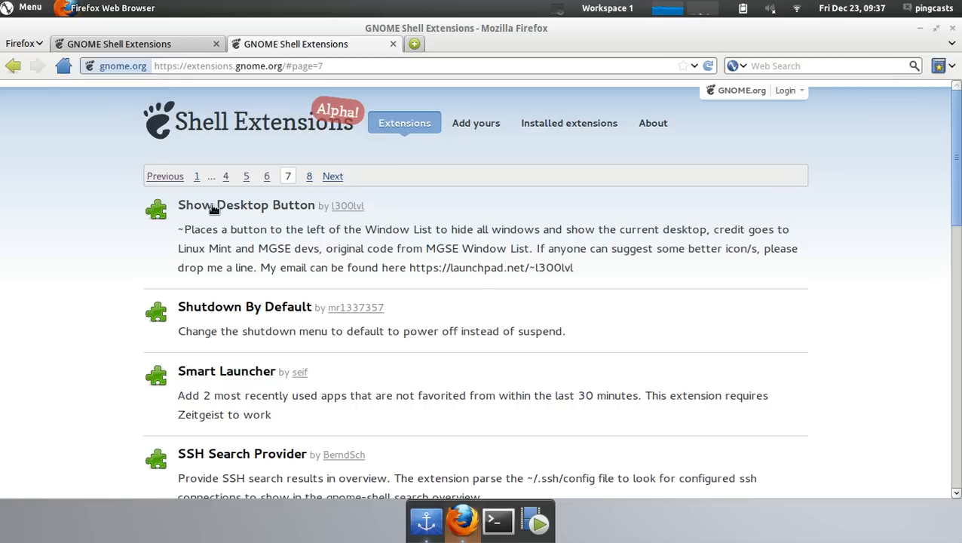
# Switch on Show Desktop Button, test it by revealing the desktop, restore Firefox and return to page 7.
pyautogui.click(246, 205)
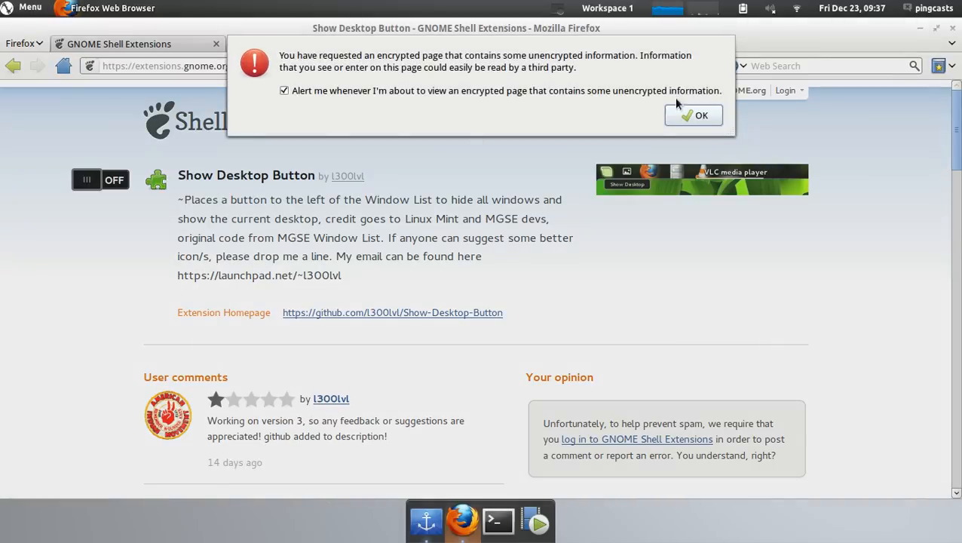
pyautogui.click(694, 115)
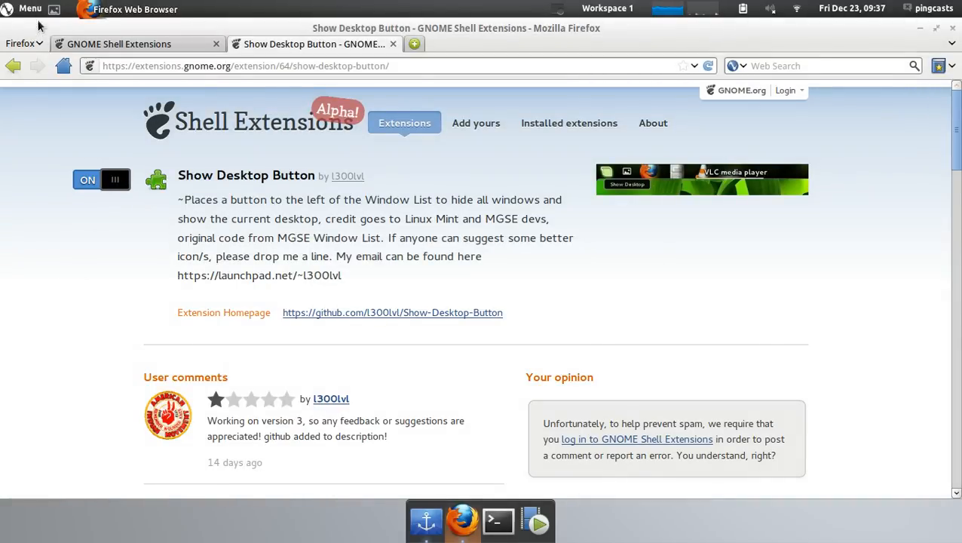
pyautogui.click(54, 9)
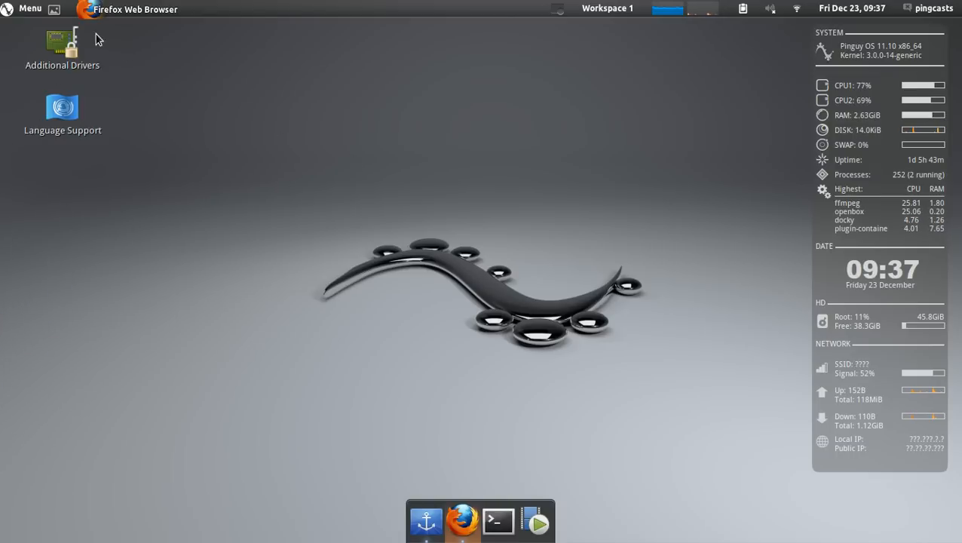
pyautogui.click(462, 520)
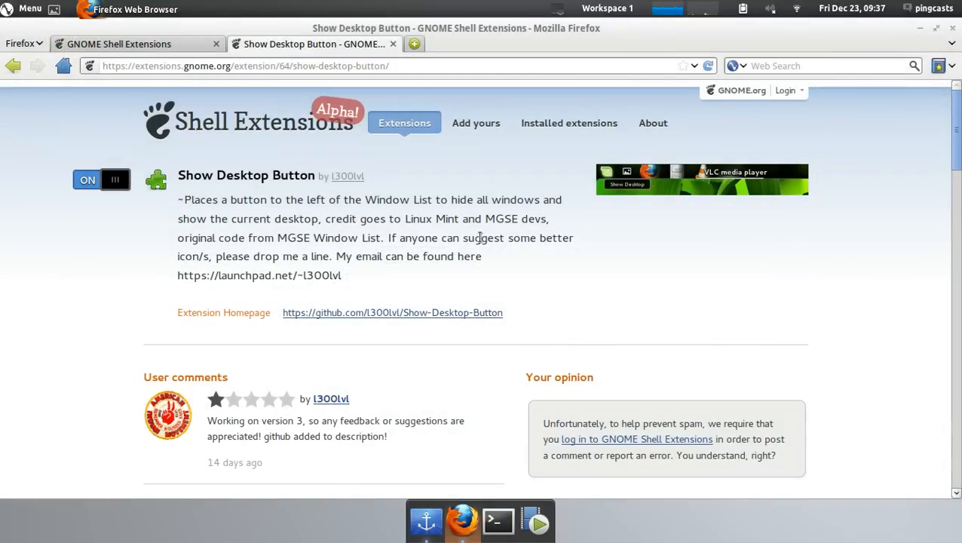
pyautogui.click(12, 66)
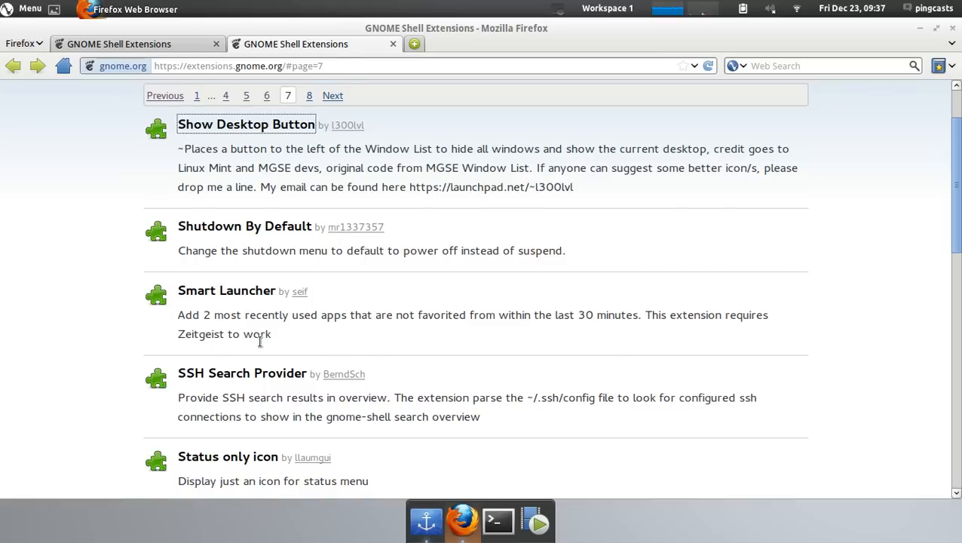
# Scroll through the rest of page 7 and move on to page 8.
pyautogui.scroll(-3)
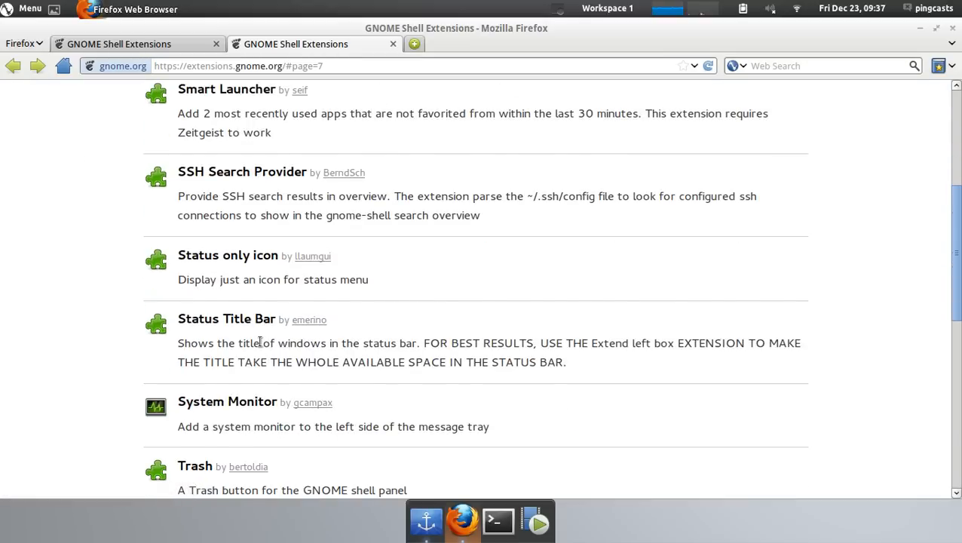
pyautogui.scroll(-3)
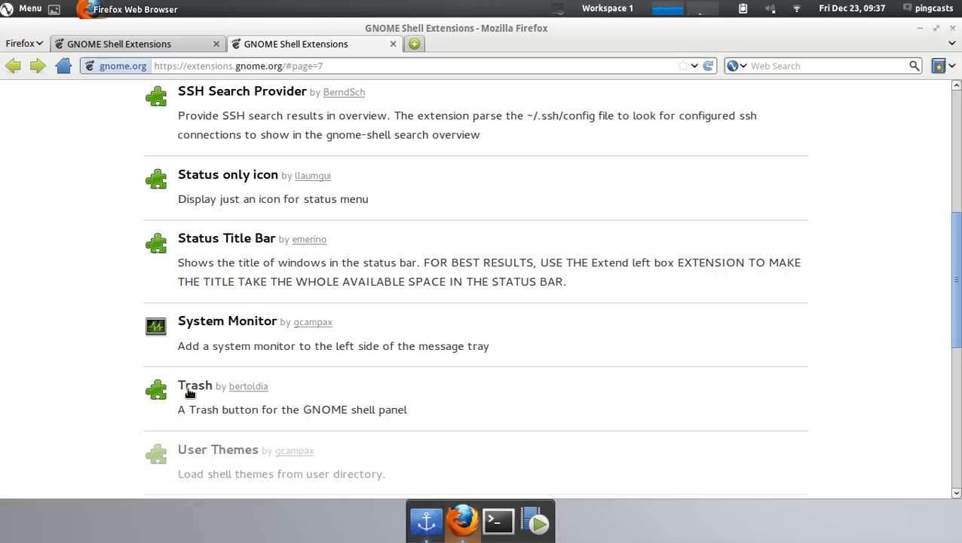
pyautogui.scroll(-3)
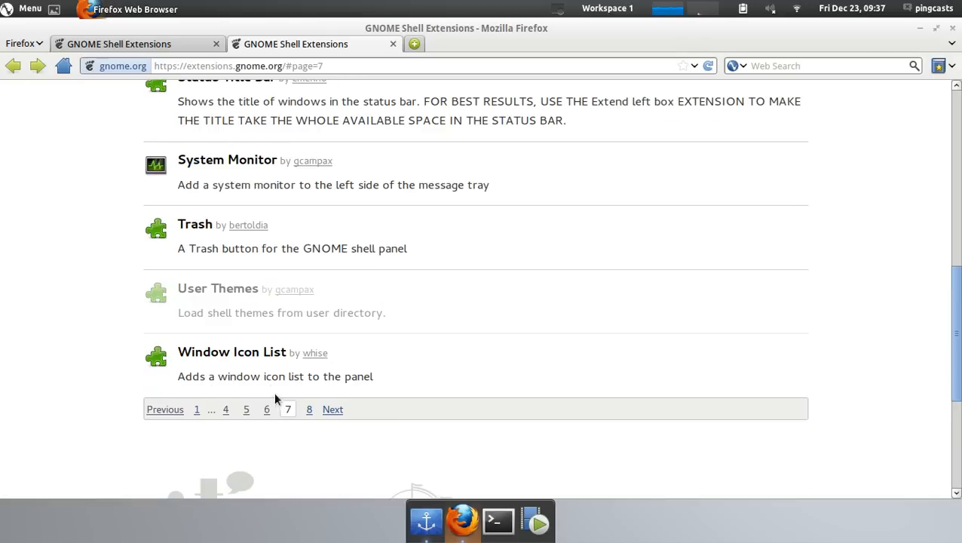
pyautogui.moveTo(220, 6)
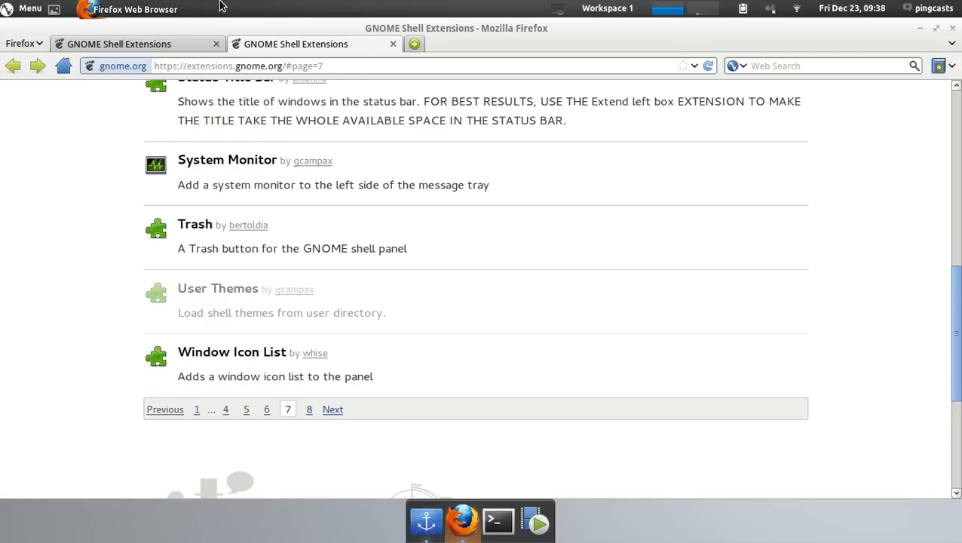
pyautogui.moveTo(324, 230)
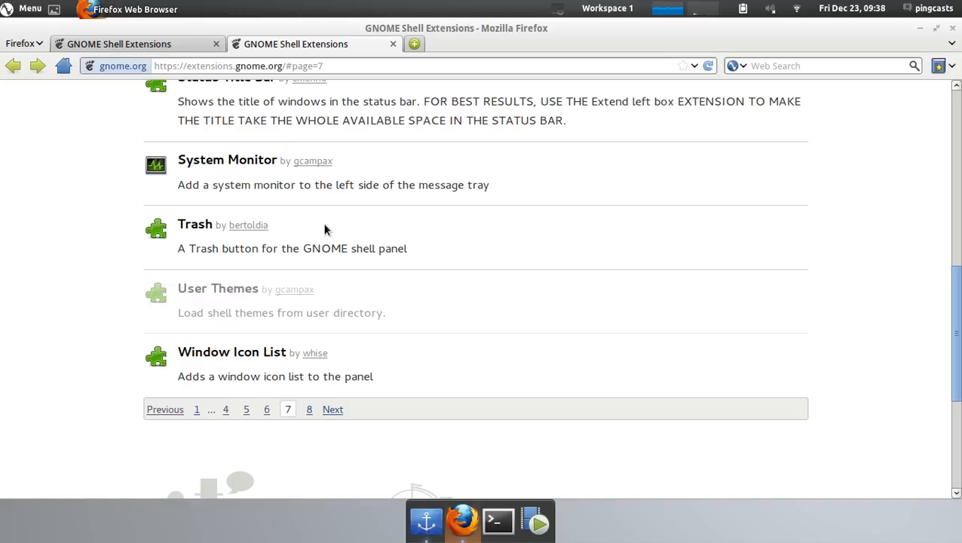
pyautogui.moveTo(382, 410)
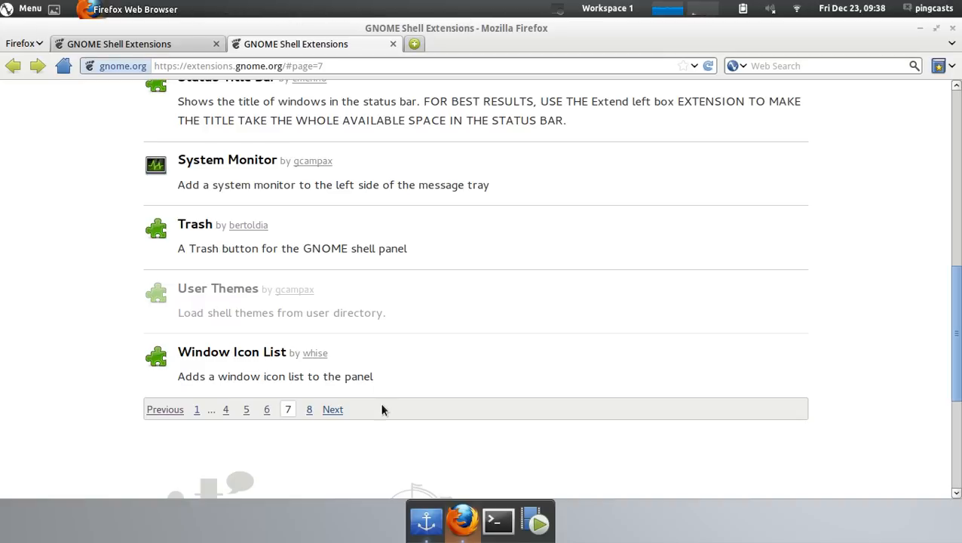
pyautogui.click(331, 408)
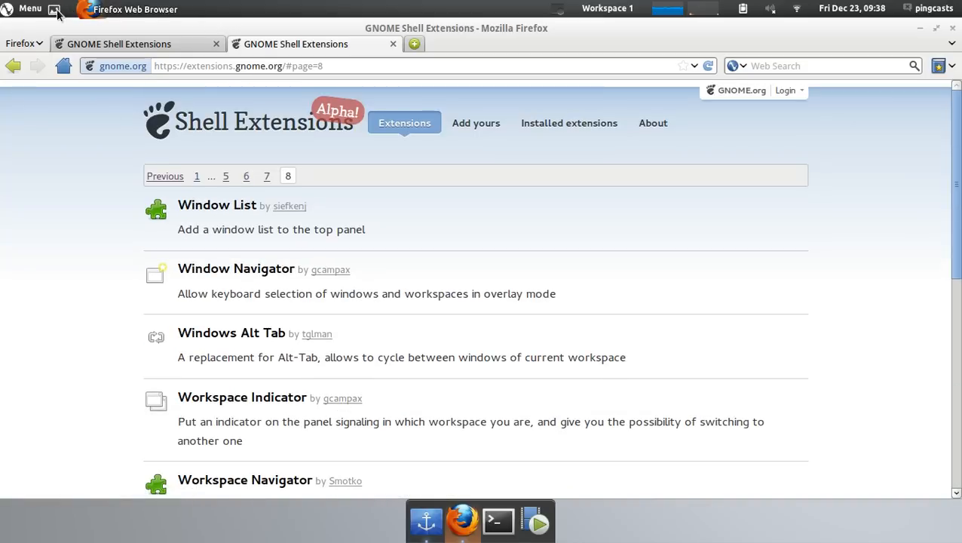
# Scroll down through the listing toward the bottom of the page.
pyautogui.scroll(-3)
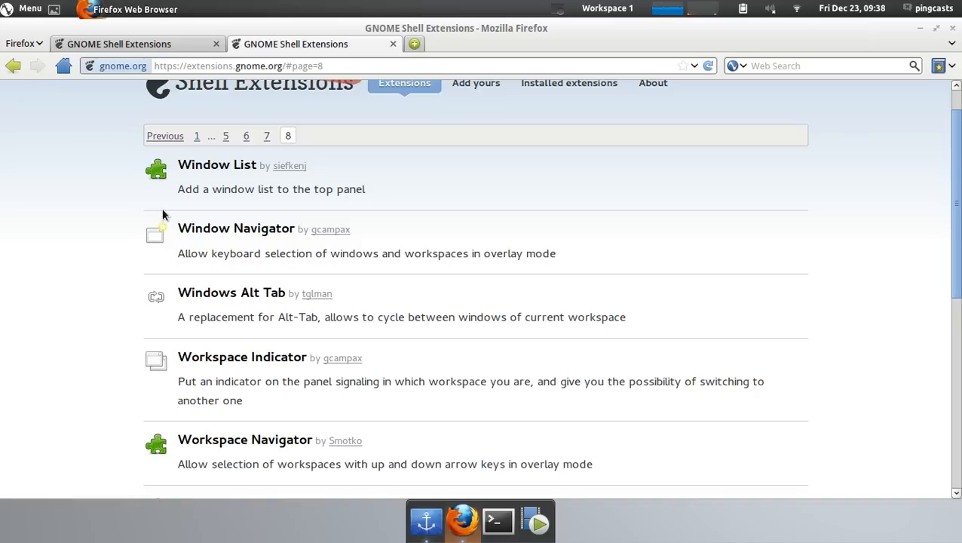
pyautogui.scroll(-3)
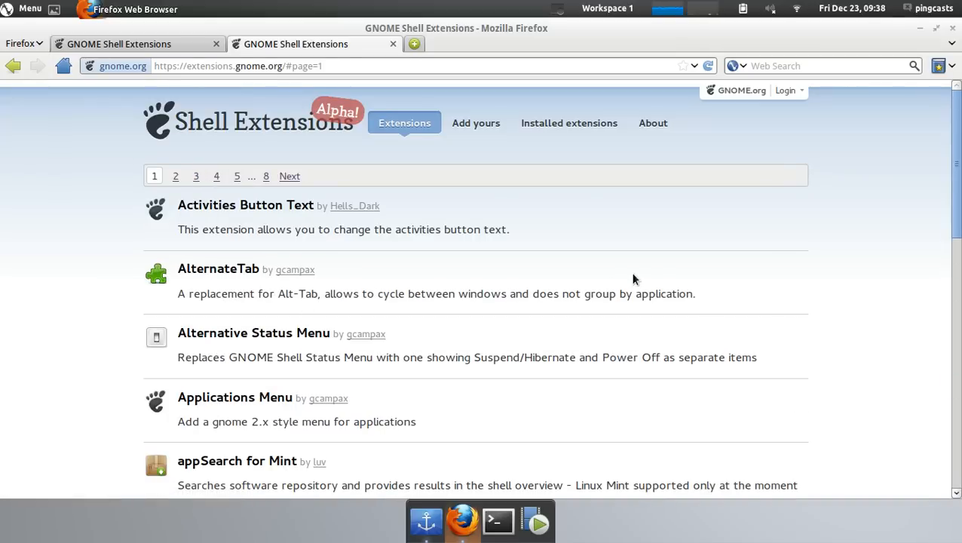
pyautogui.scroll(-3)
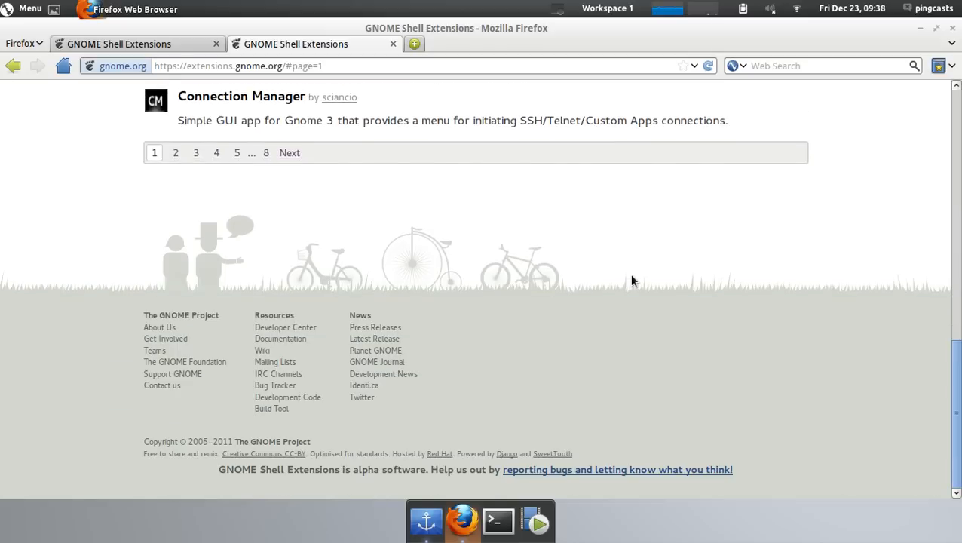